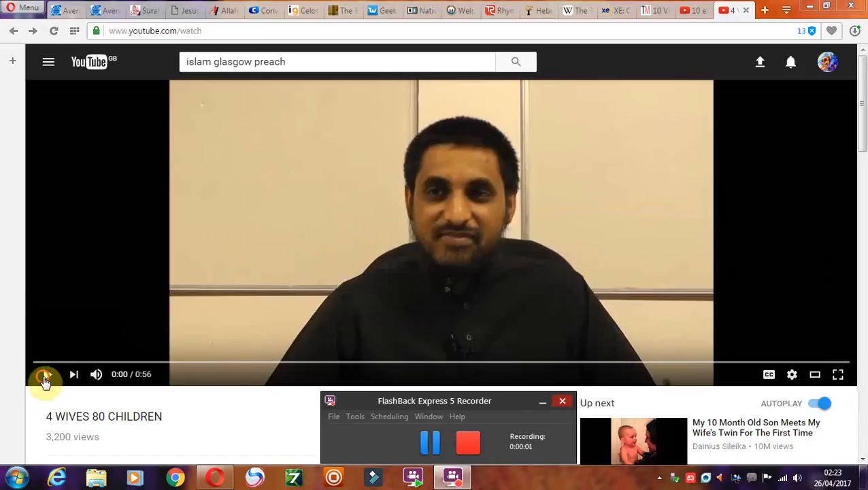
Bring up the Takimag '10 Violent Koran Verses' article tab showing the intro and verse (1).
click(45, 374)
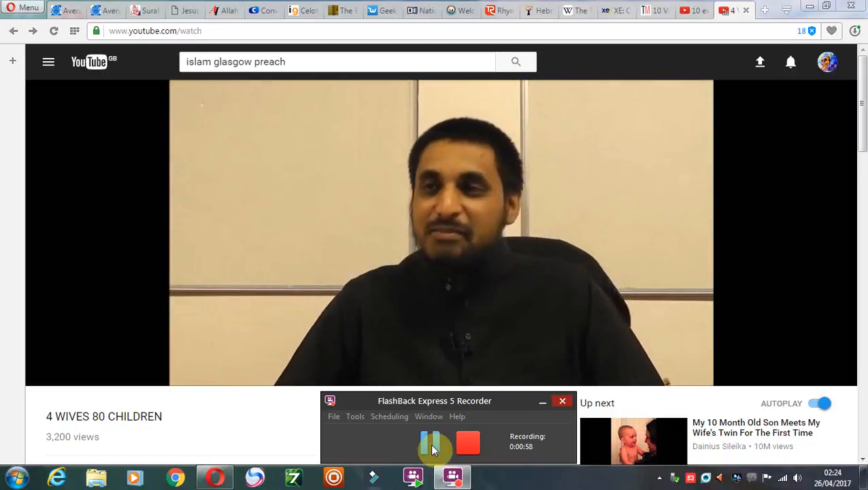
click(681, 11)
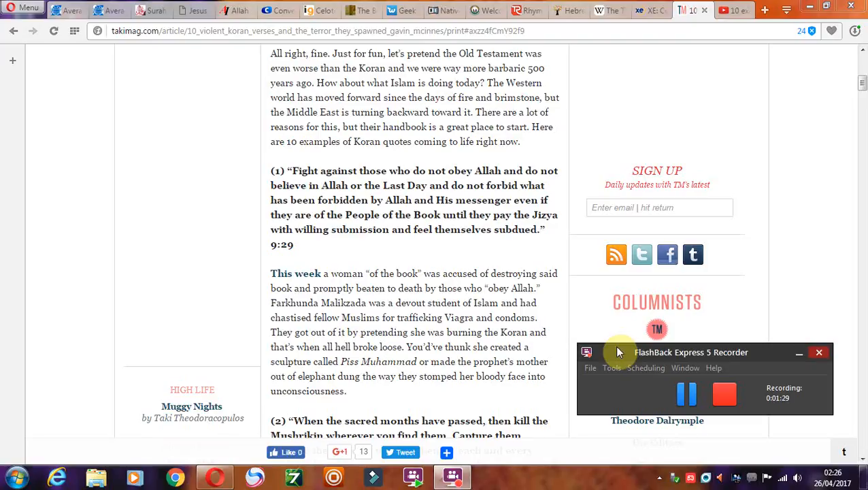
mouse_move(625, 362)
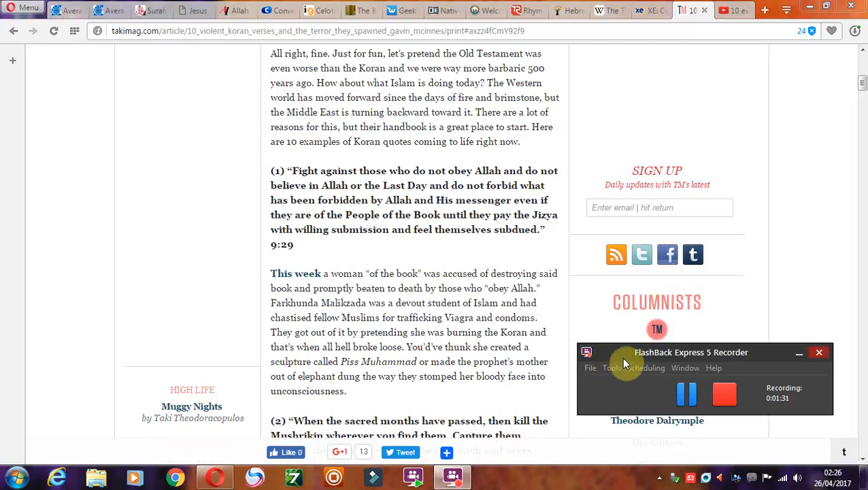
mouse_move(629, 355)
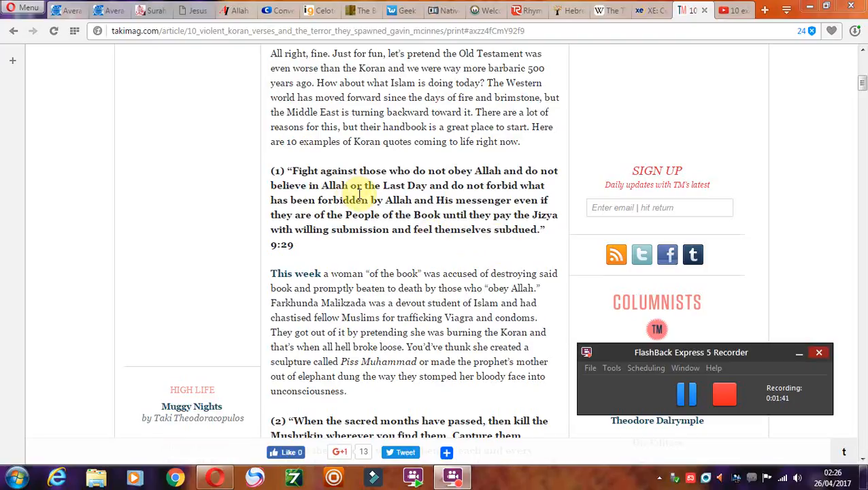
mouse_move(231, 60)
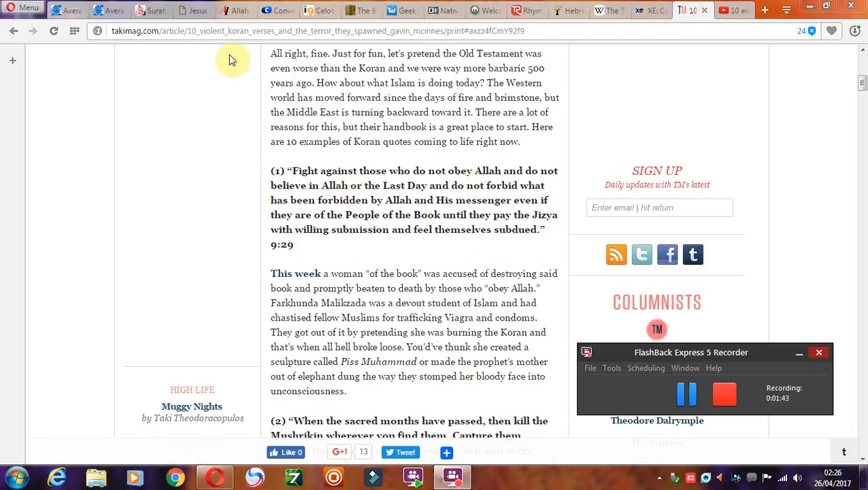
mouse_move(796, 335)
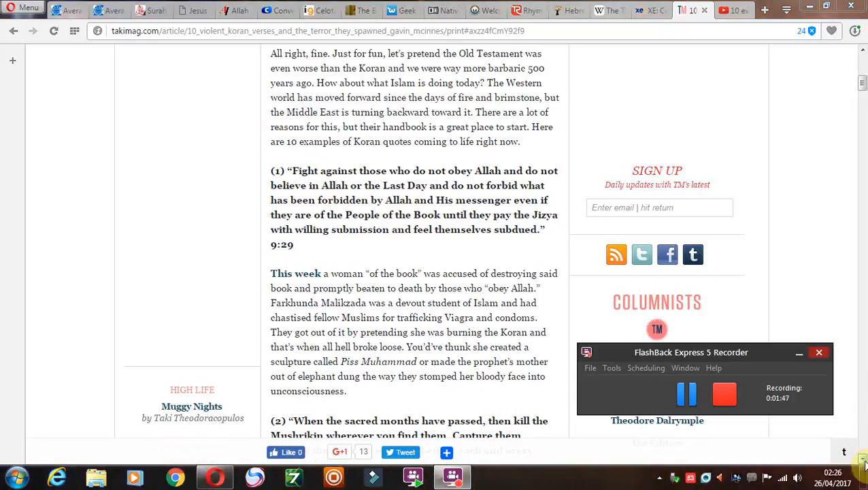
Move the article down slightly so verse (1), verse (2) and the Columnists list show.
scroll(down, 3)
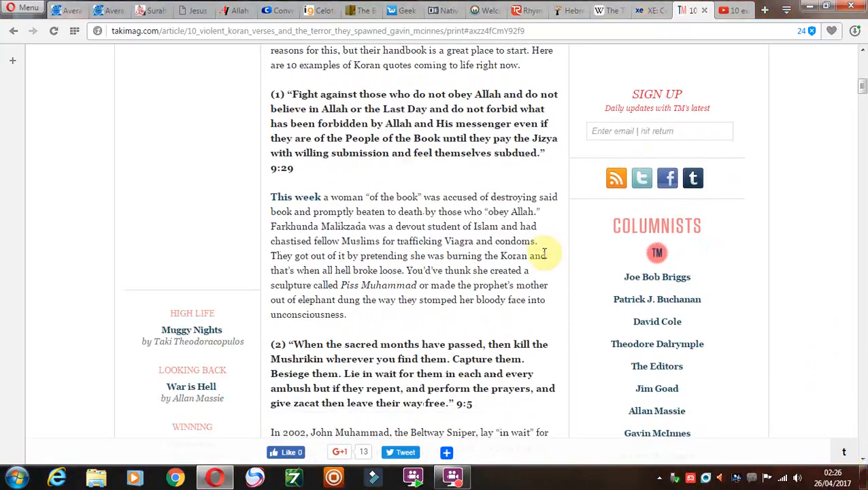
mouse_move(490, 109)
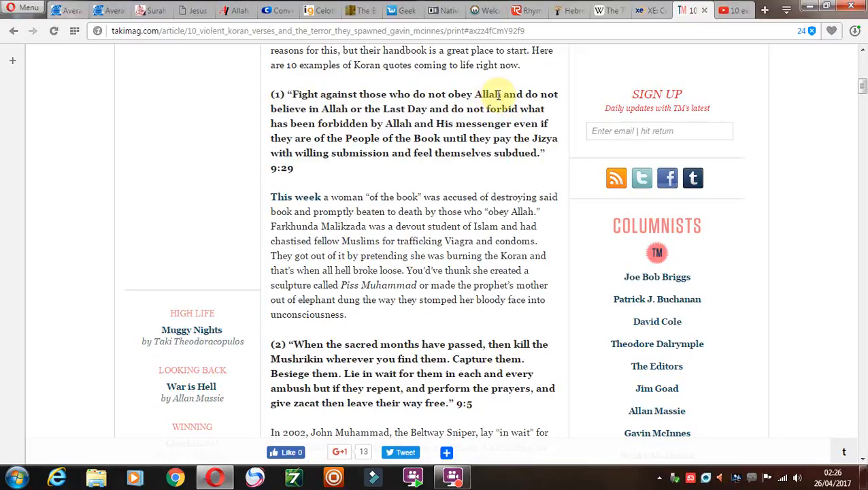
mouse_move(347, 120)
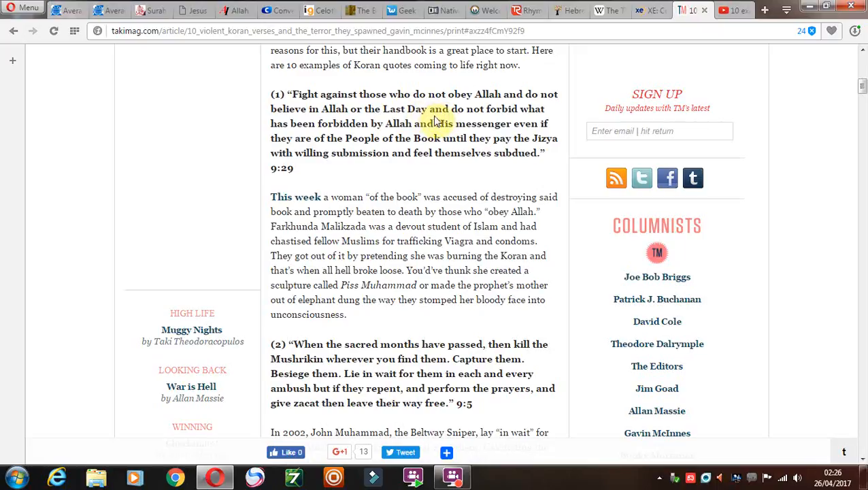
double_click(335, 109)
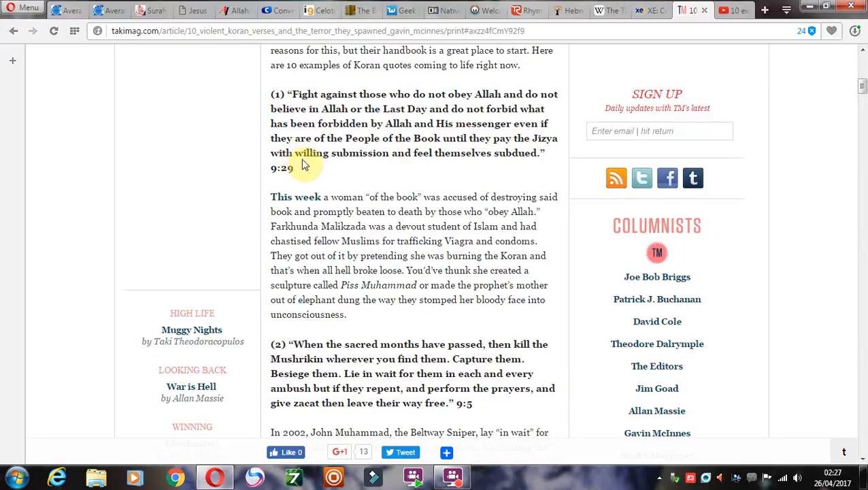
mouse_move(536, 160)
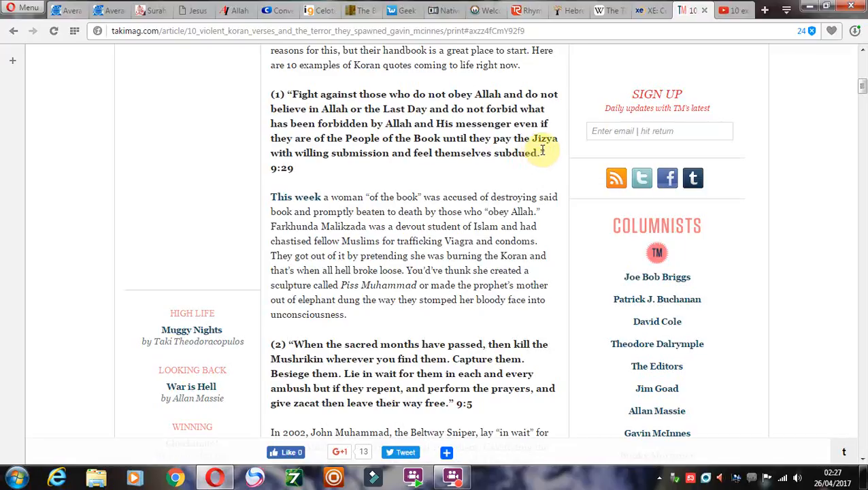
mouse_move(415, 152)
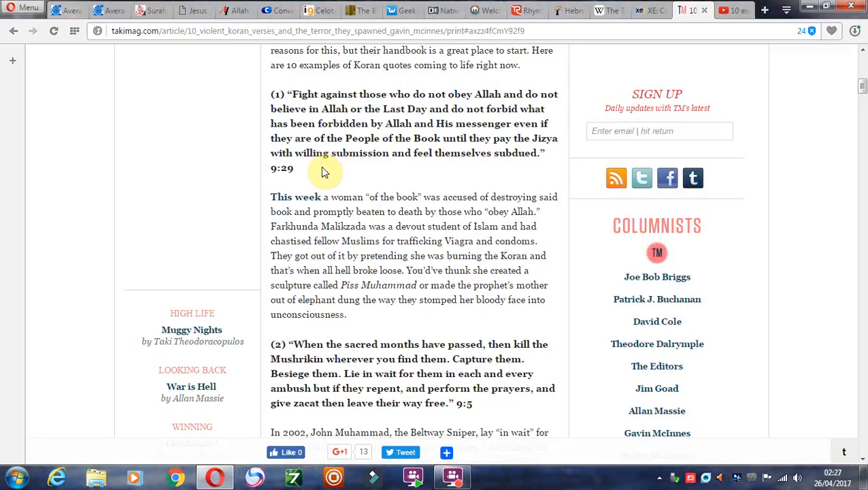
mouse_move(315, 171)
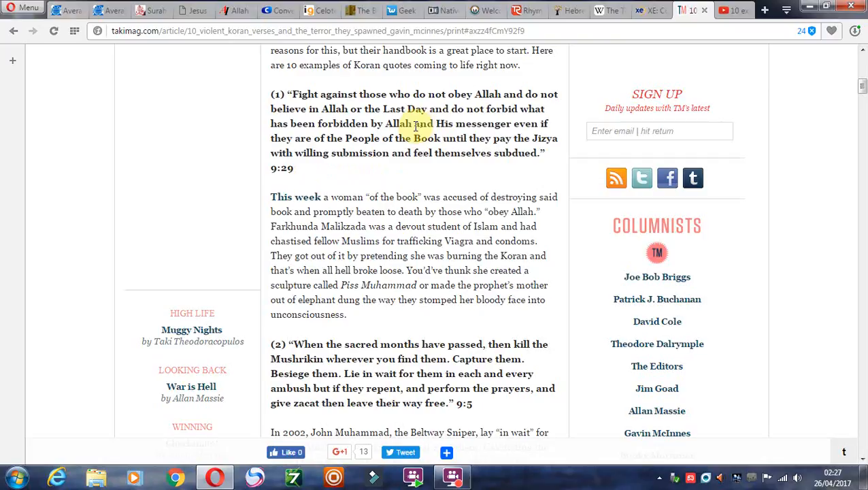
mouse_move(440, 168)
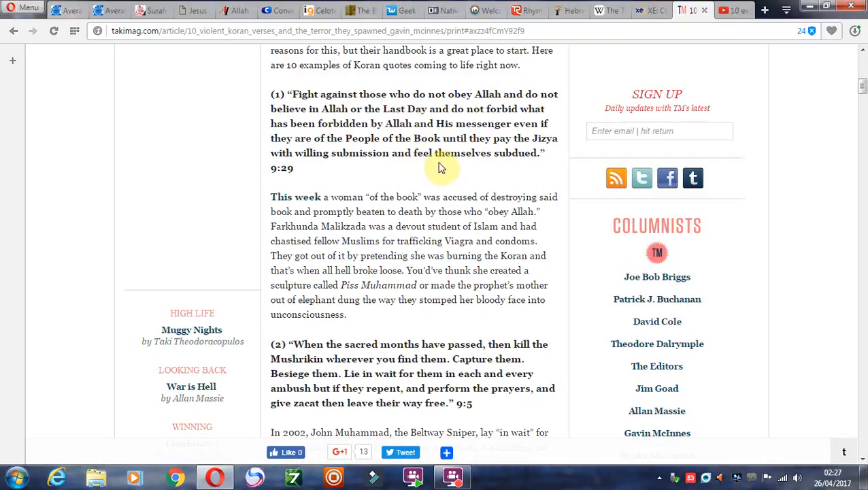
mouse_move(740, 256)
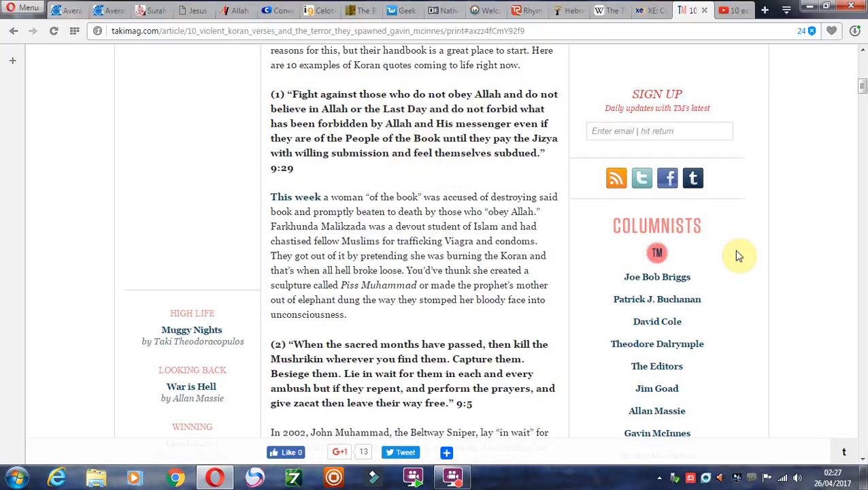
mouse_move(864, 397)
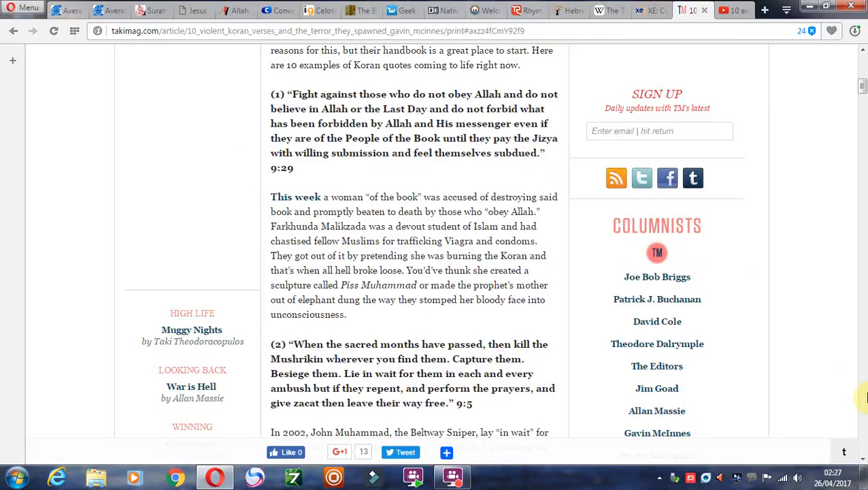
scroll(down, 3)
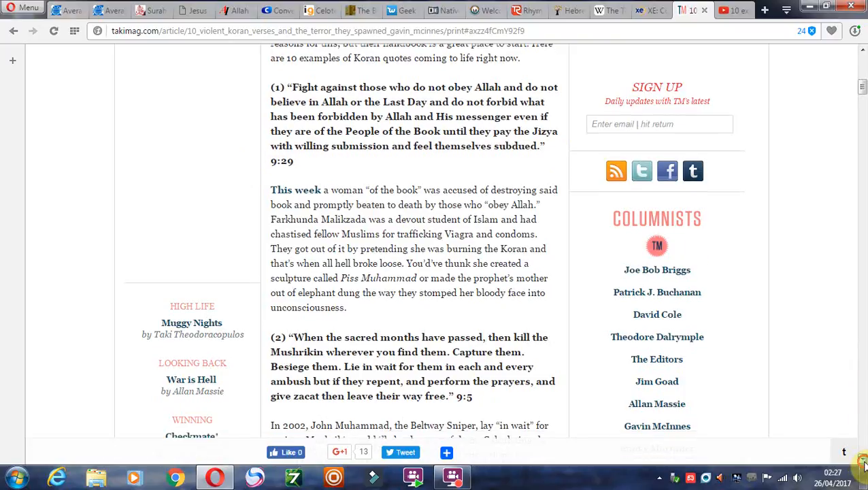
scroll(down, 3)
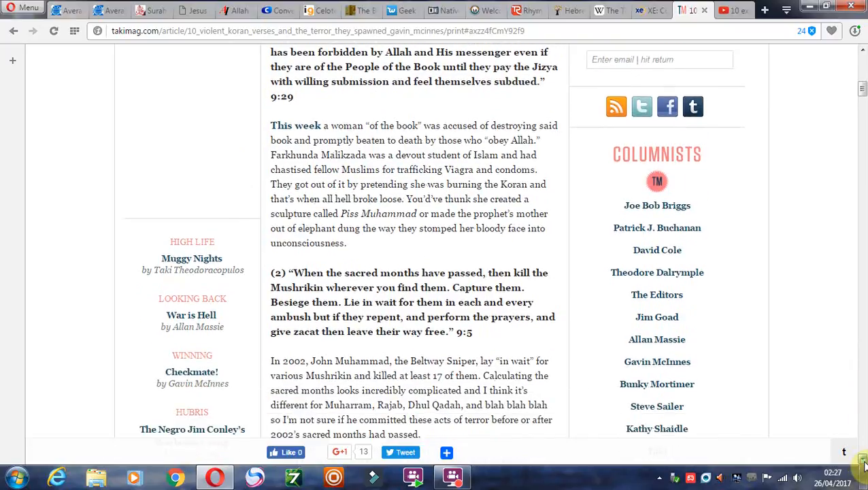
scroll(down, 3)
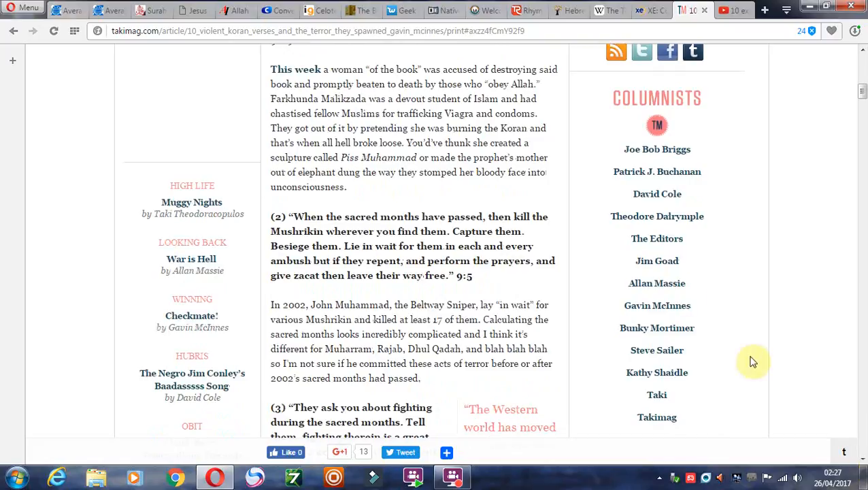
mouse_move(857, 352)
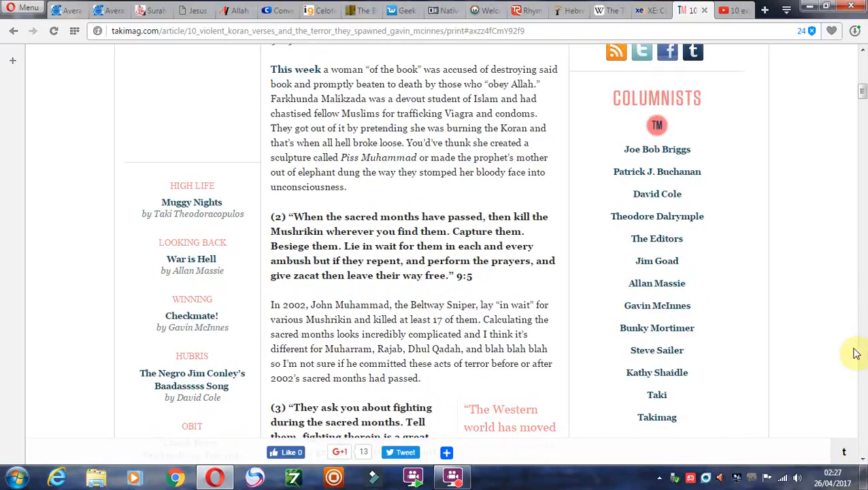
scroll(down, 3)
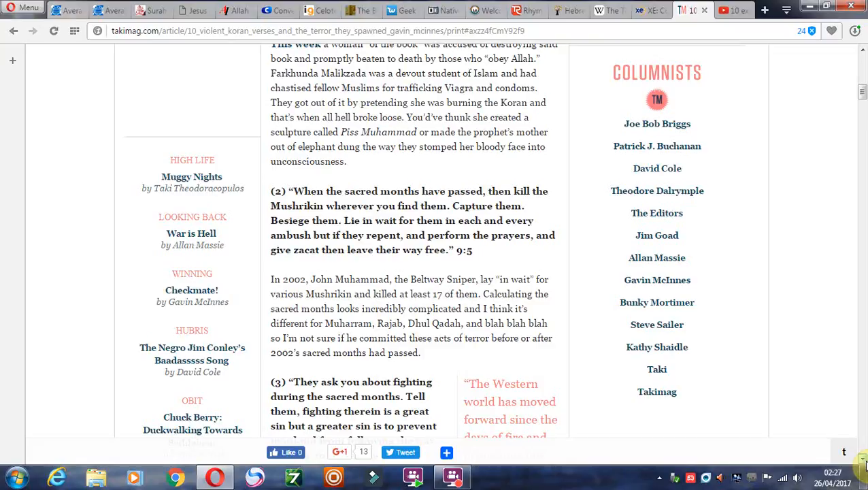
scroll(down, 3)
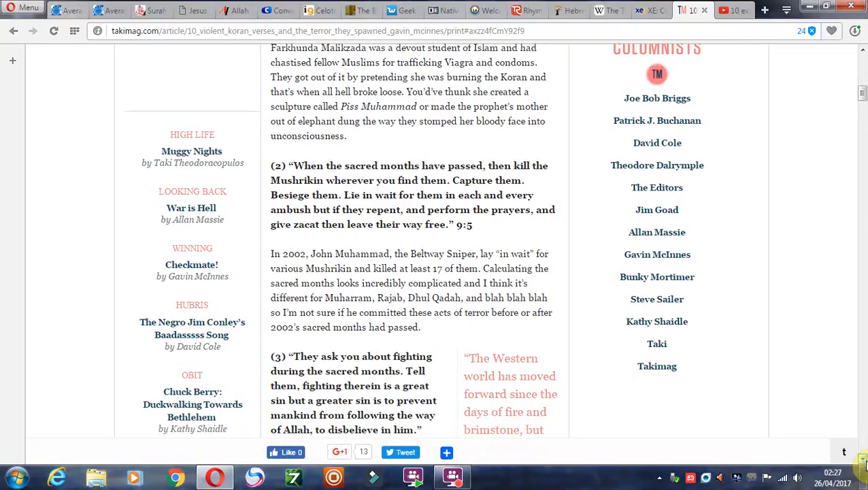
scroll(down, 3)
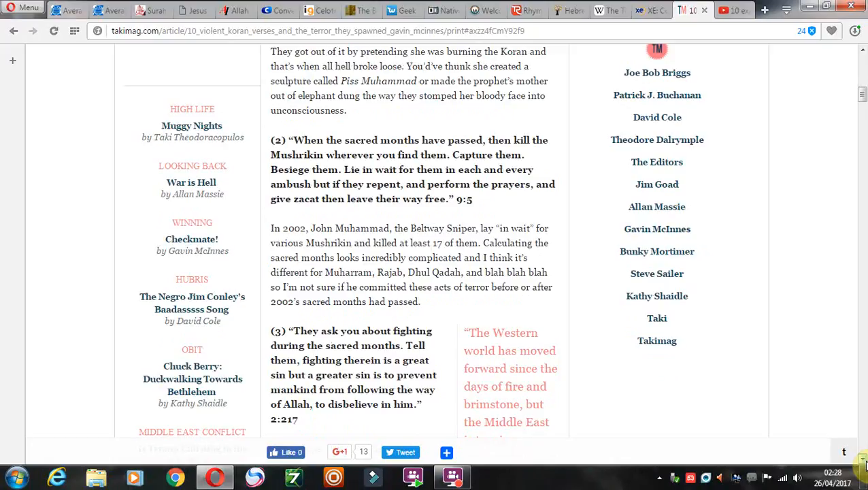
scroll(down, 3)
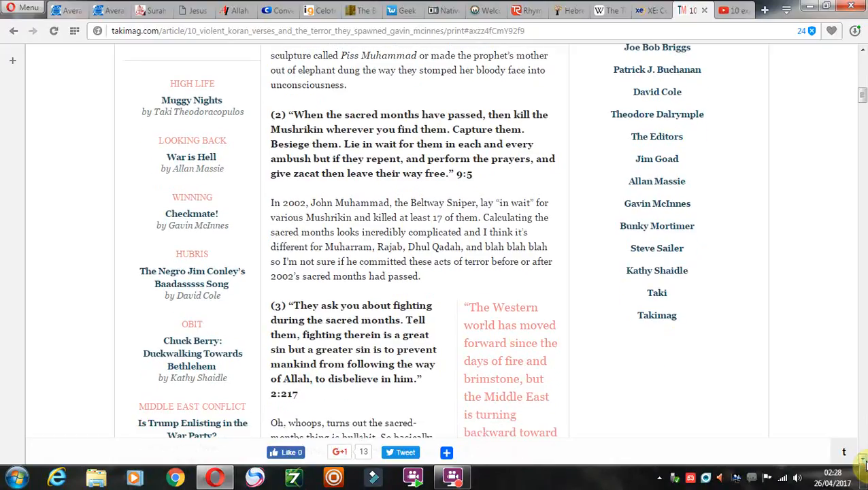
scroll(down, 3)
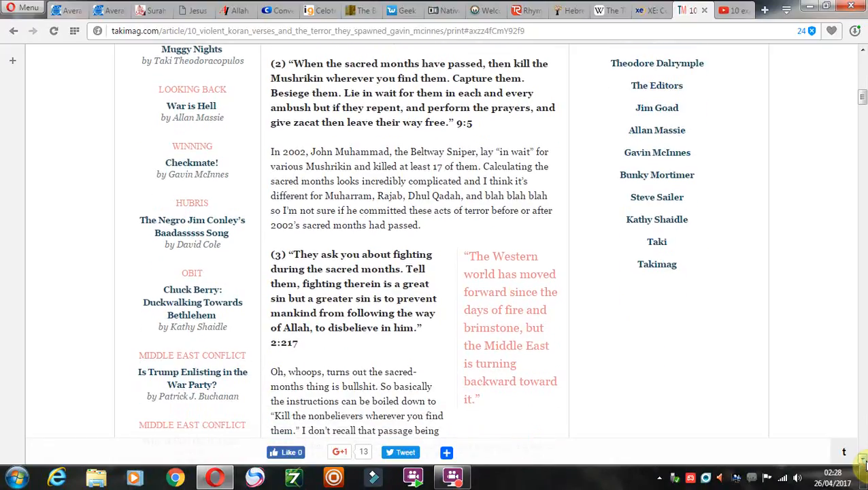
mouse_move(833, 234)
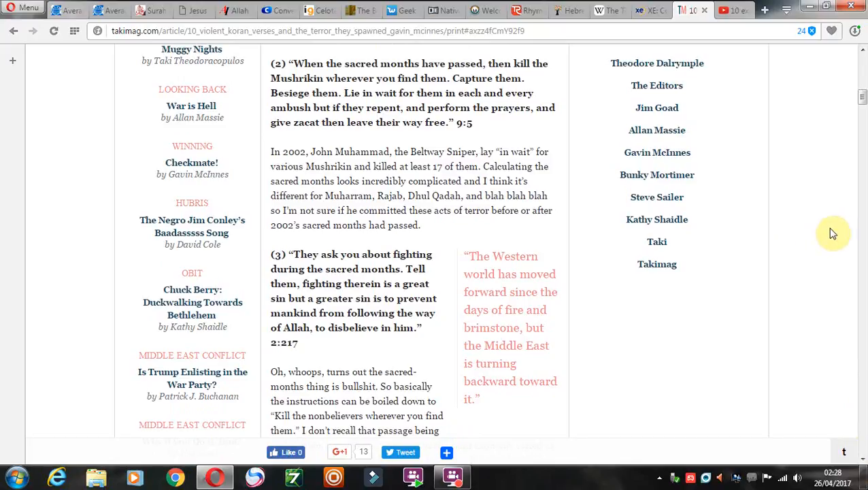
mouse_move(533, 219)
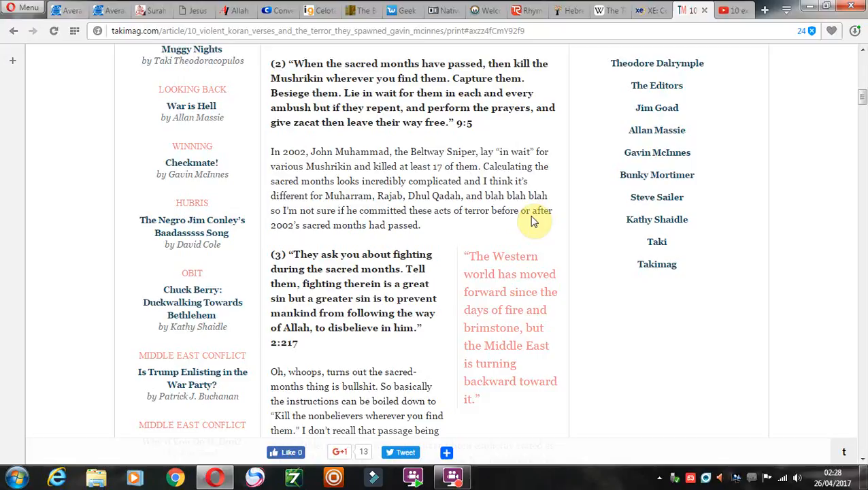
mouse_move(398, 74)
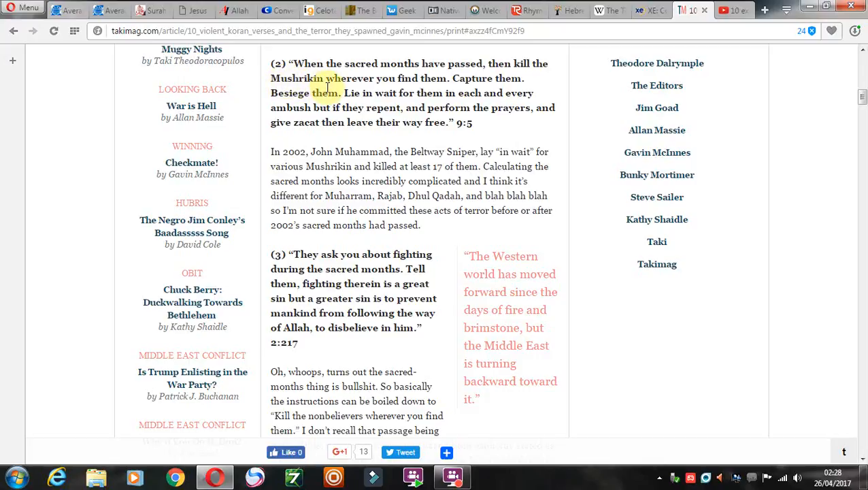
mouse_move(449, 90)
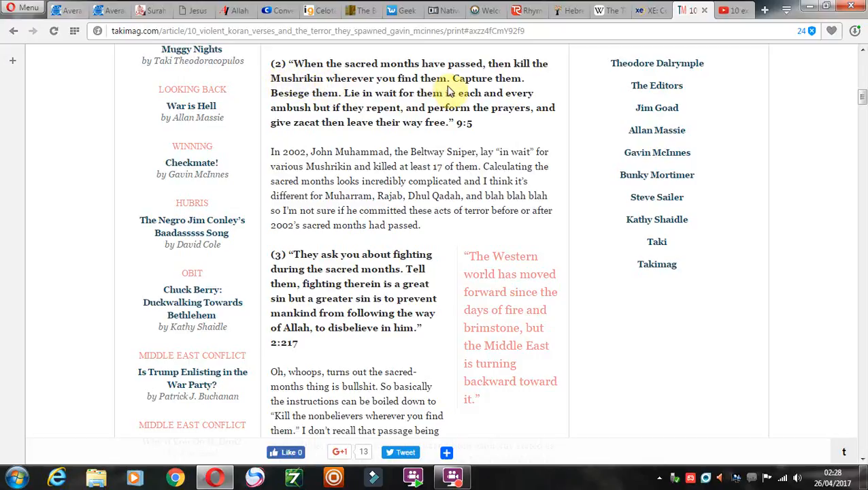
mouse_move(503, 93)
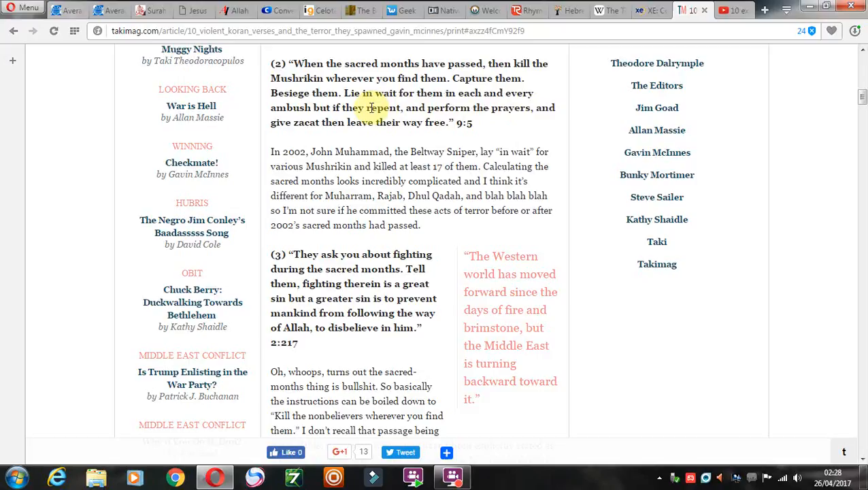
mouse_move(394, 107)
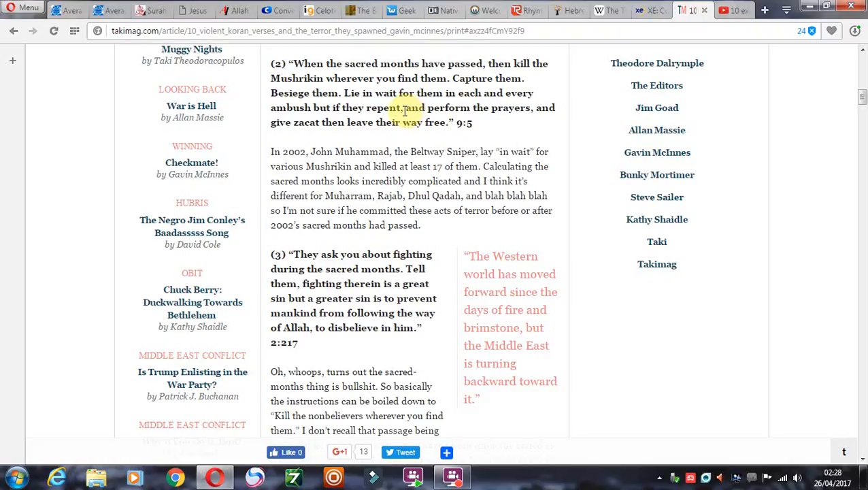
mouse_move(528, 109)
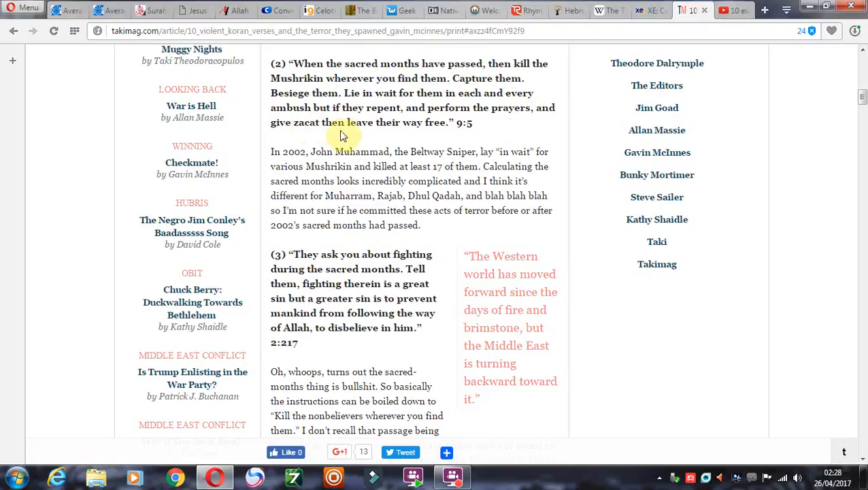
mouse_move(709, 318)
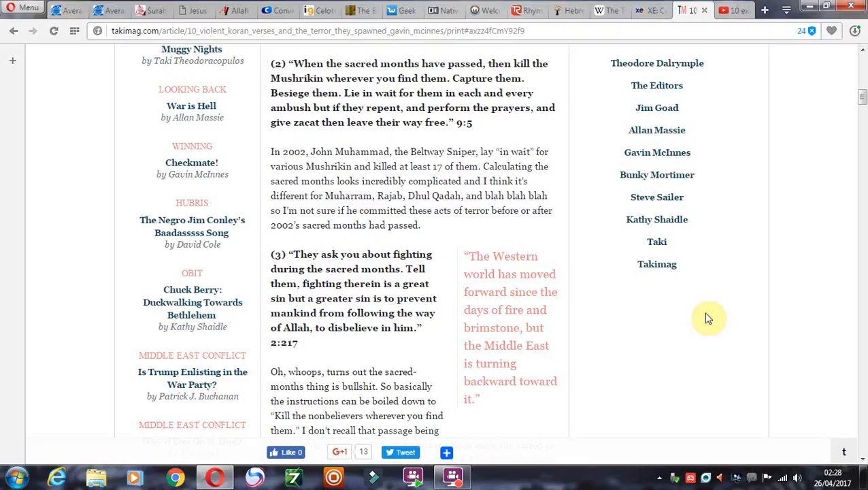
mouse_move(485, 128)
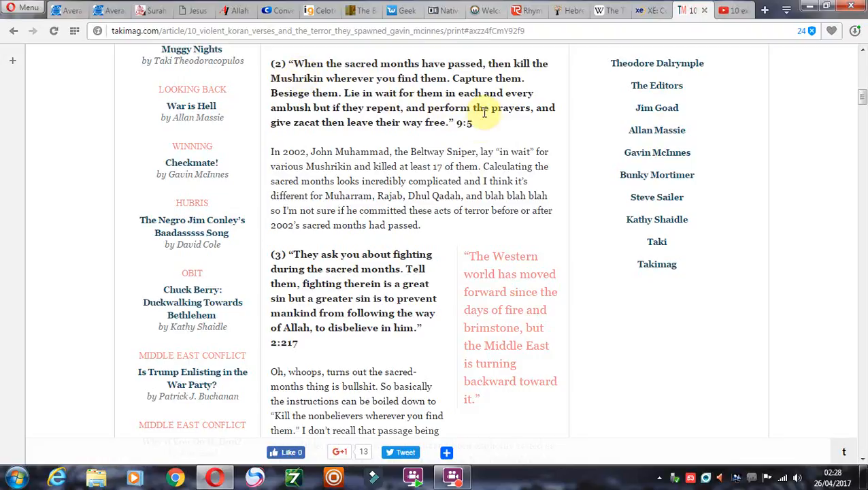
mouse_move(360, 65)
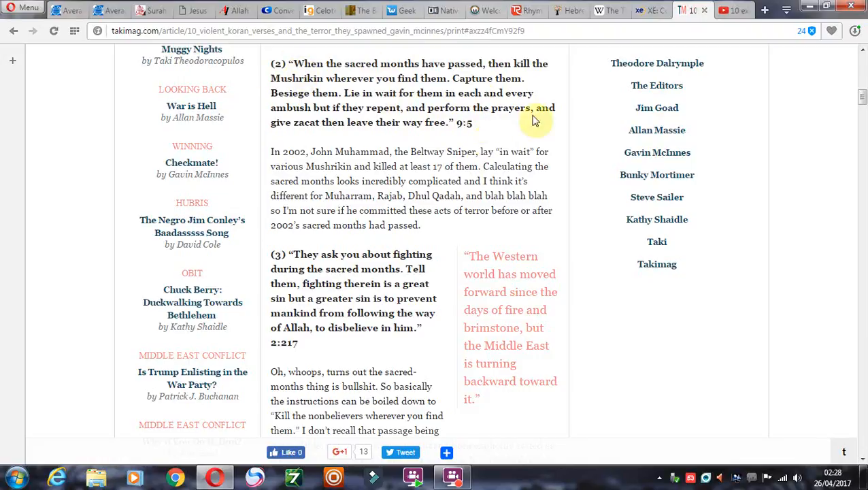
mouse_move(514, 151)
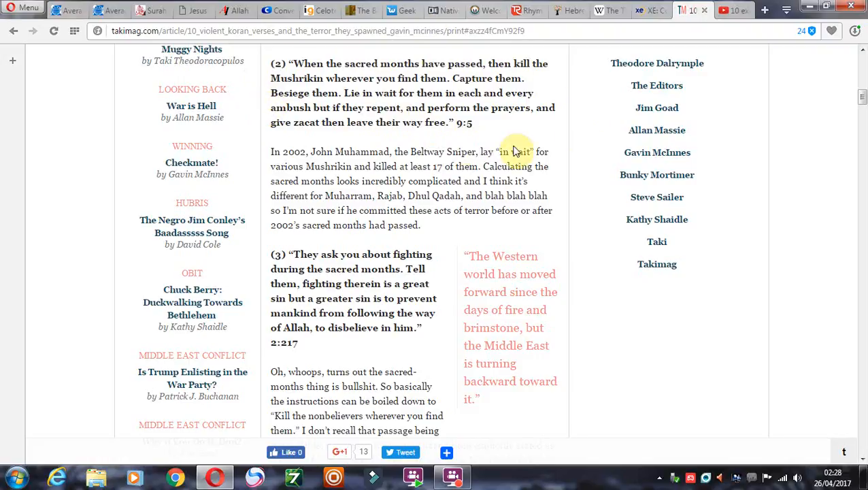
mouse_move(490, 78)
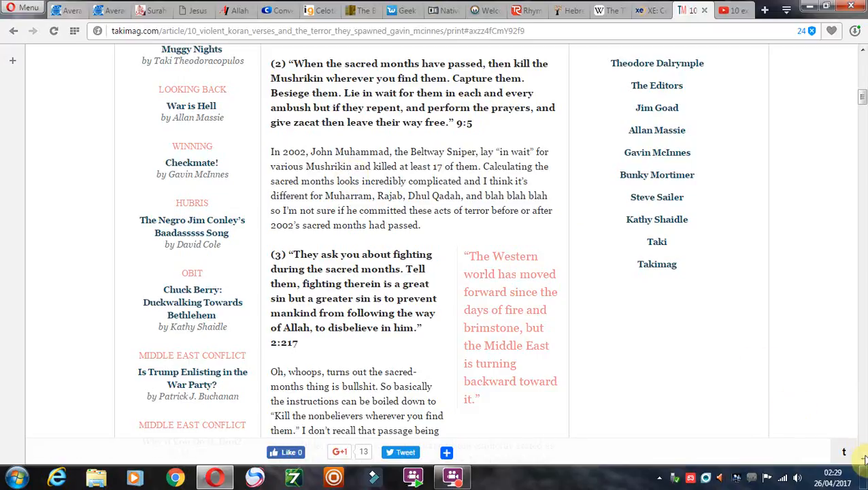
Scroll down until verse (4) 'Kill them wherever you find them' 2:191 appears below verse (3).
scroll(down, 3)
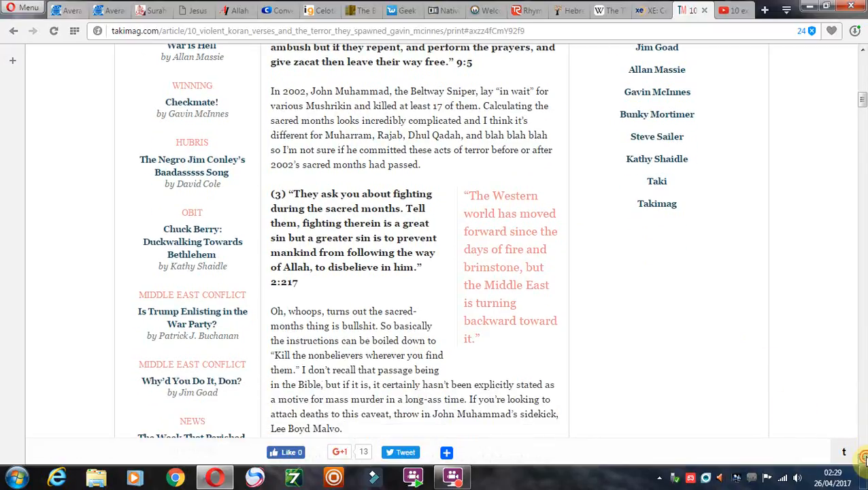
scroll(down, 3)
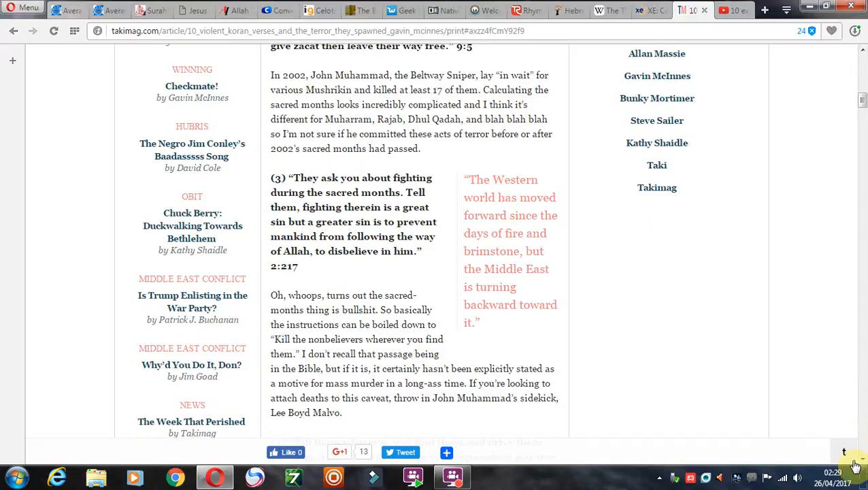
scroll(down, 3)
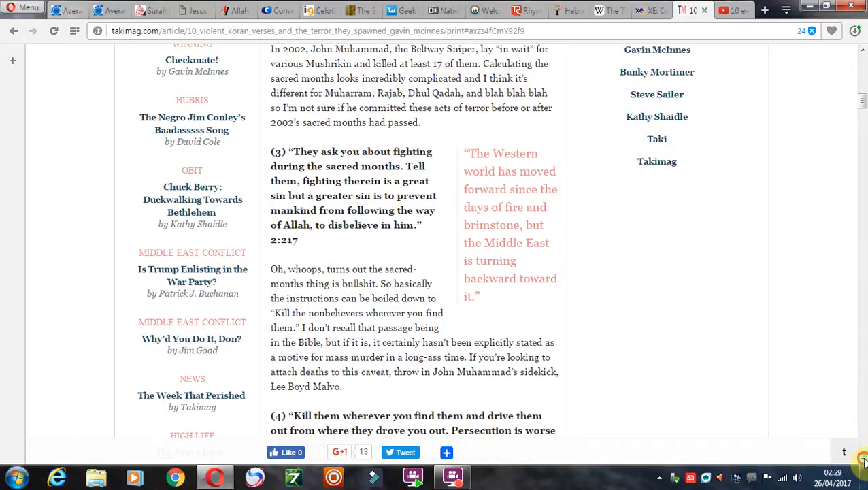
scroll(down, 3)
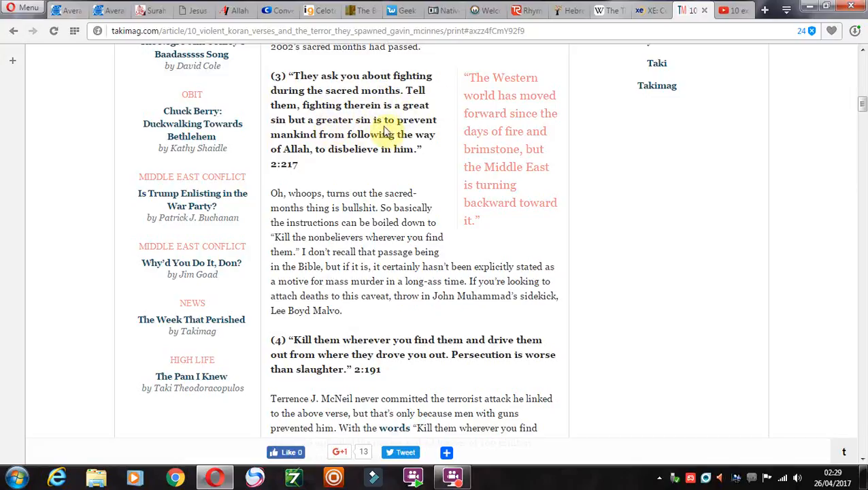
mouse_move(415, 144)
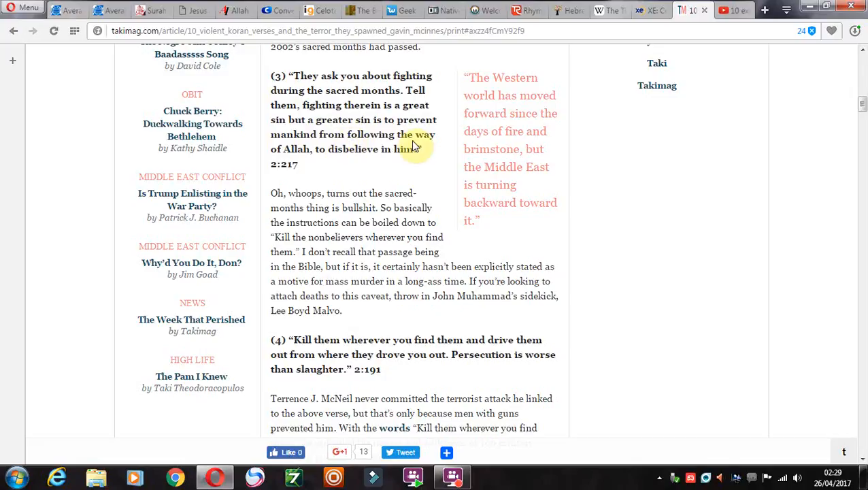
mouse_move(310, 143)
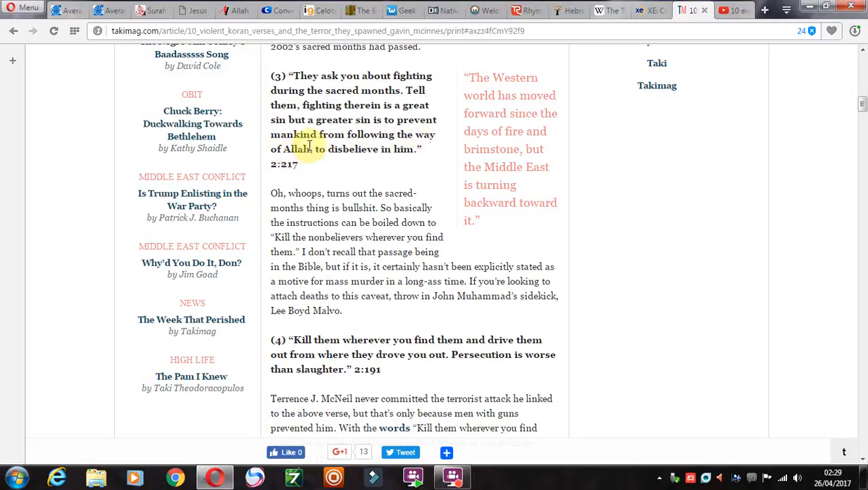
mouse_move(402, 170)
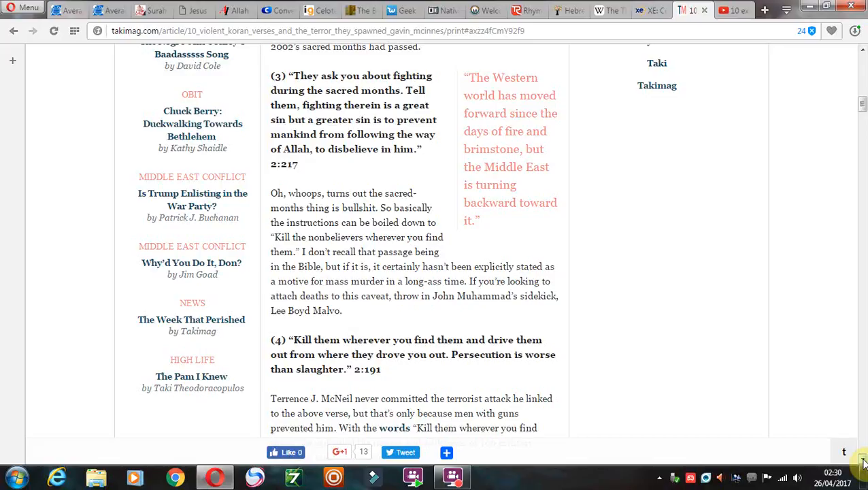
scroll(down, 3)
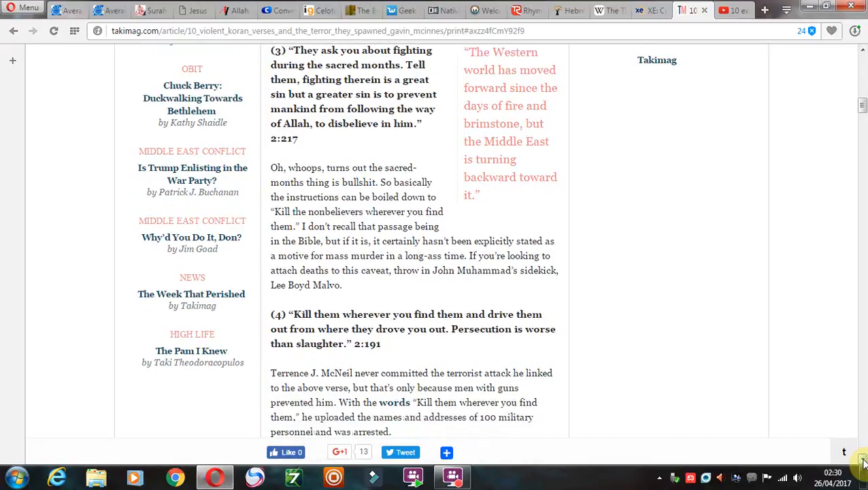
Scroll down to verse (5) 'smite their necks' 47:4 and the start of verse (6) 8:12.
scroll(down, 3)
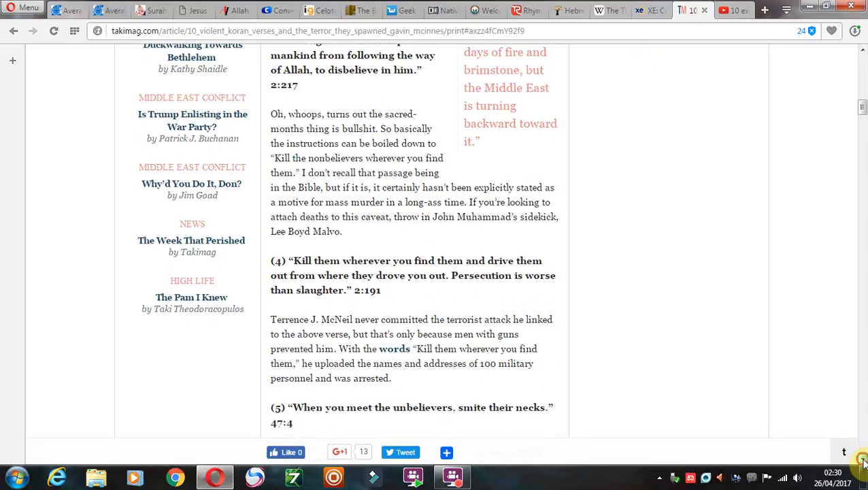
scroll(down, 3)
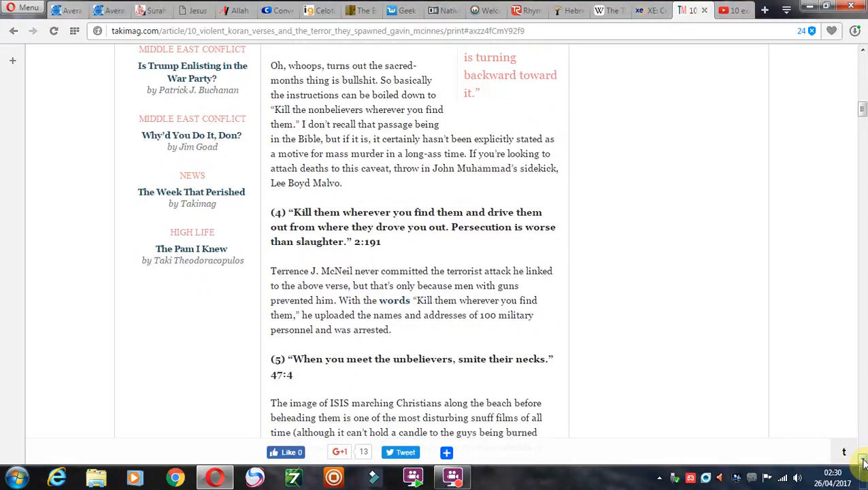
scroll(down, 3)
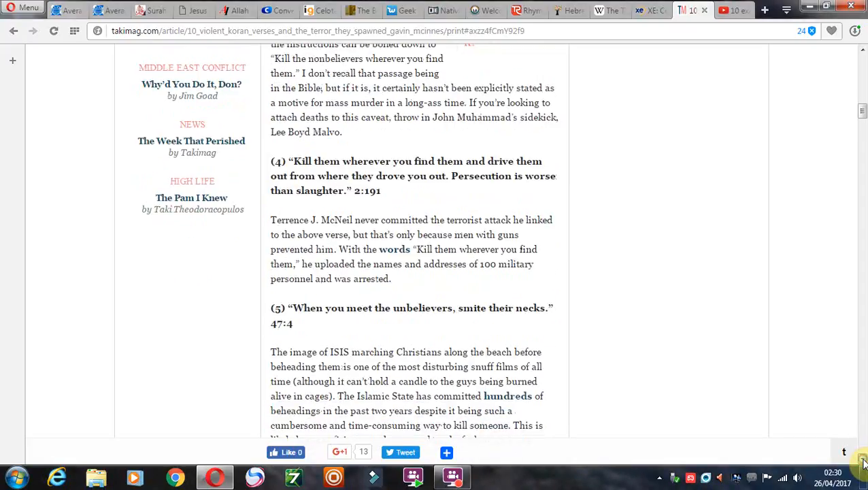
scroll(down, 3)
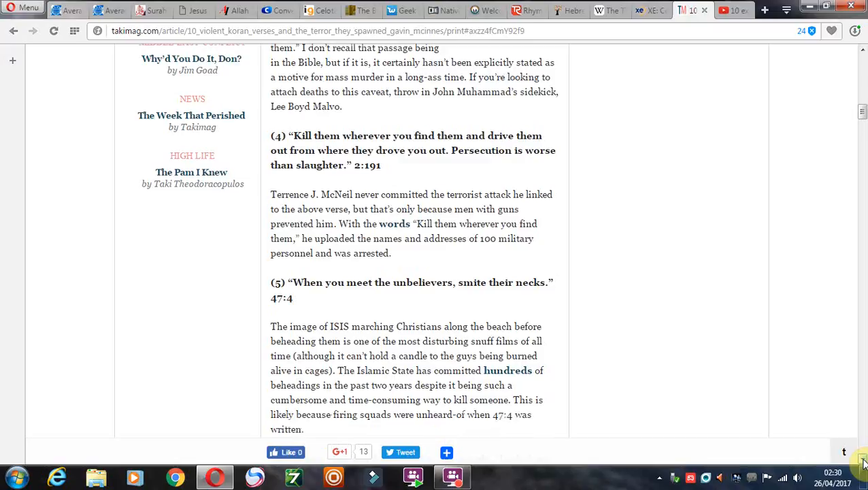
scroll(down, 3)
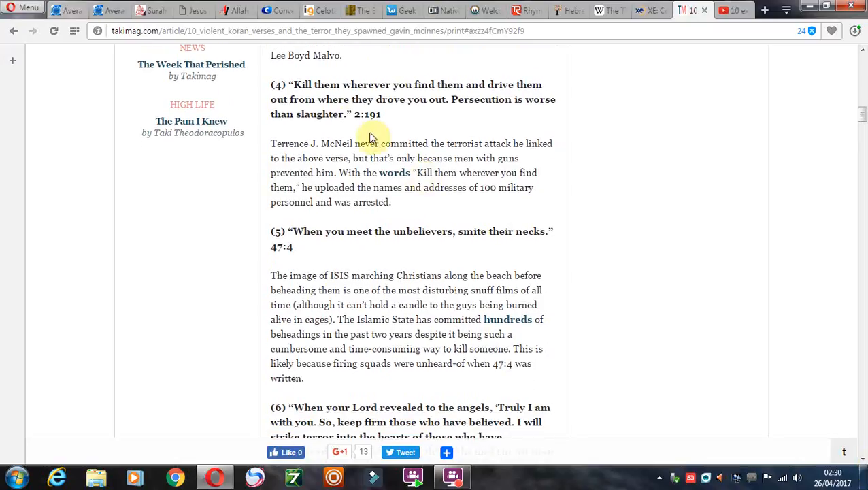
mouse_move(306, 109)
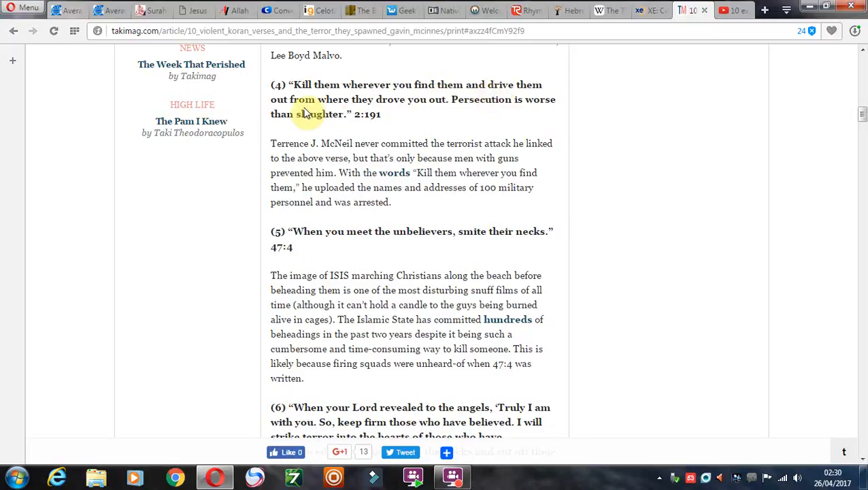
mouse_move(474, 114)
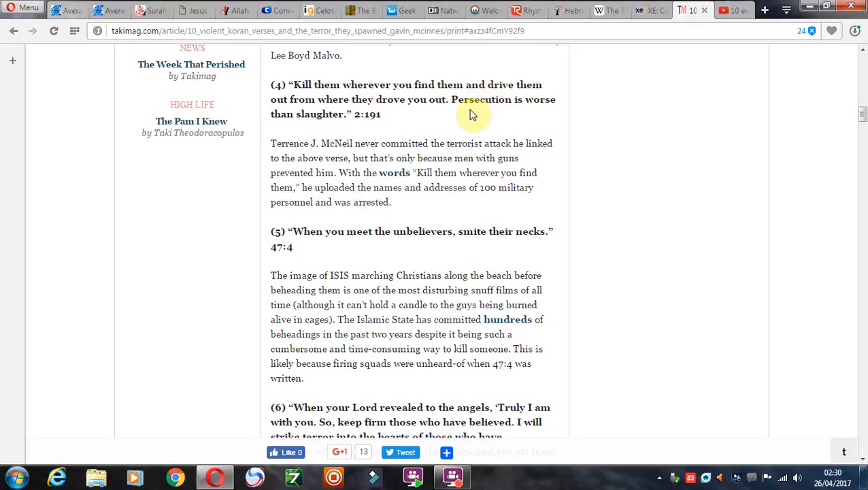
mouse_move(457, 103)
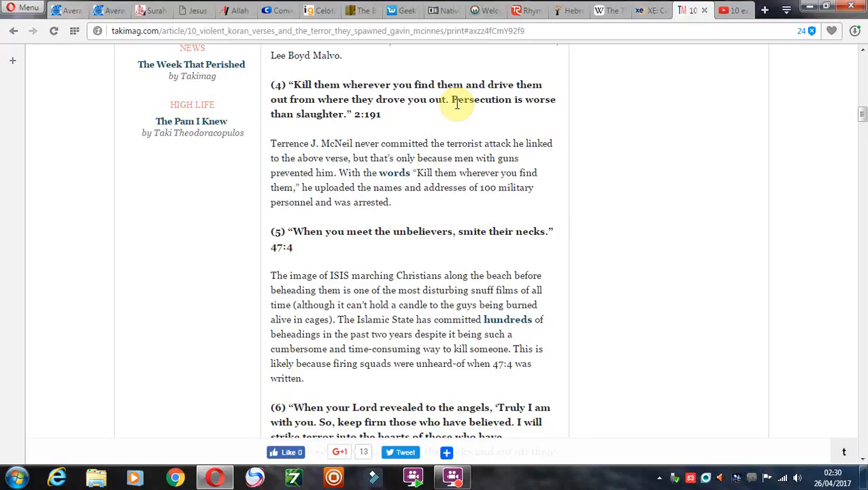
mouse_move(798, 326)
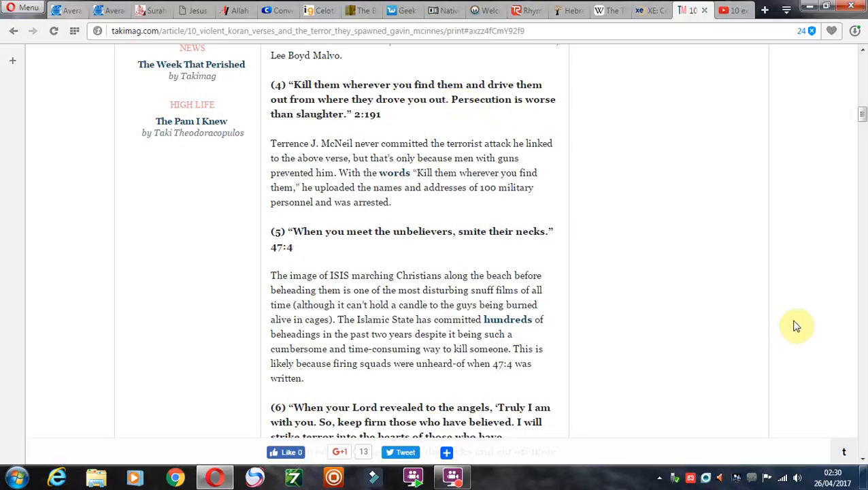
mouse_move(354, 121)
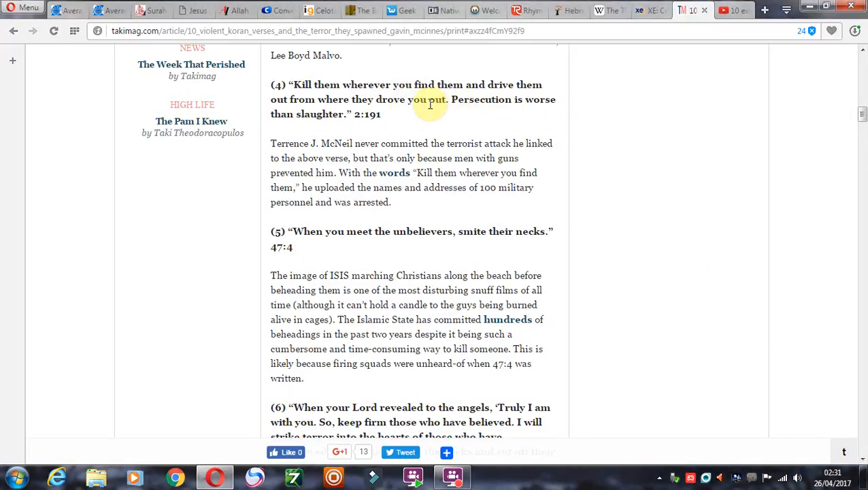
mouse_move(650, 270)
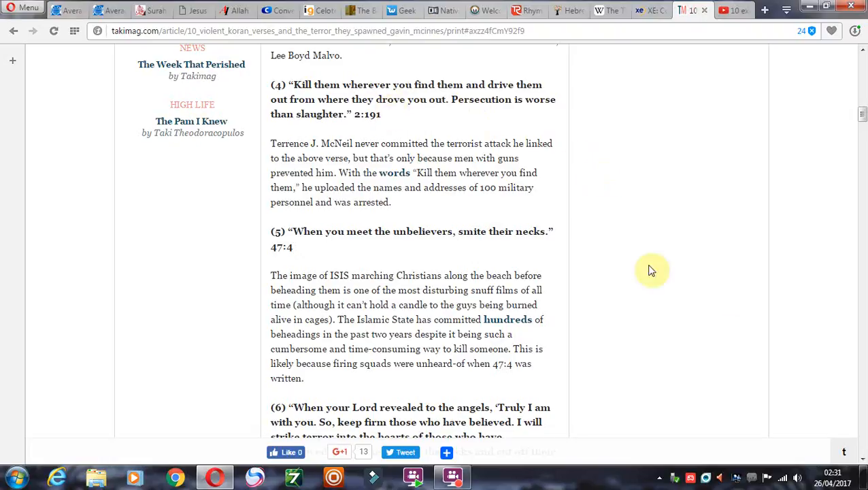
mouse_move(863, 461)
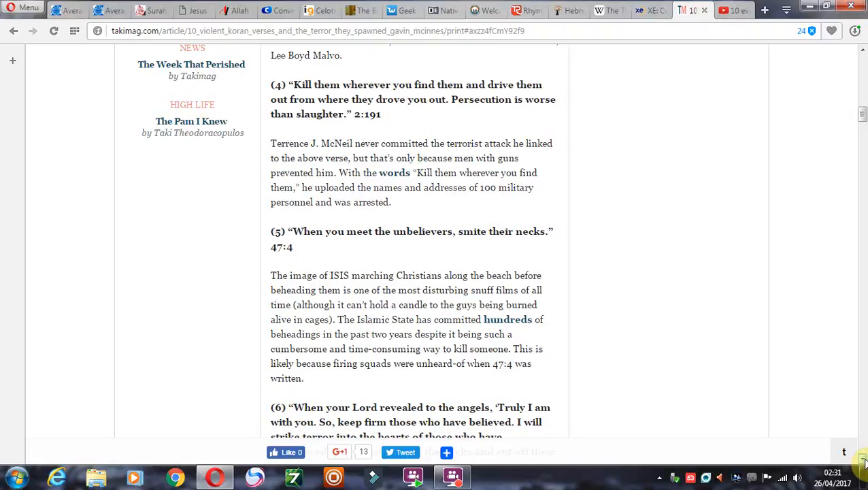
scroll(down, 3)
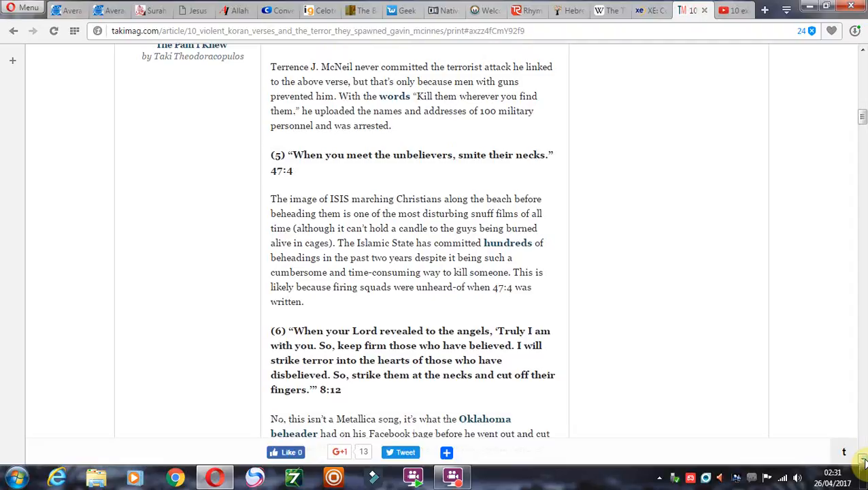
Scroll down so verse (6), its Oklahoma beheader note and verse (7) 4:34 fill the view.
scroll(down, 3)
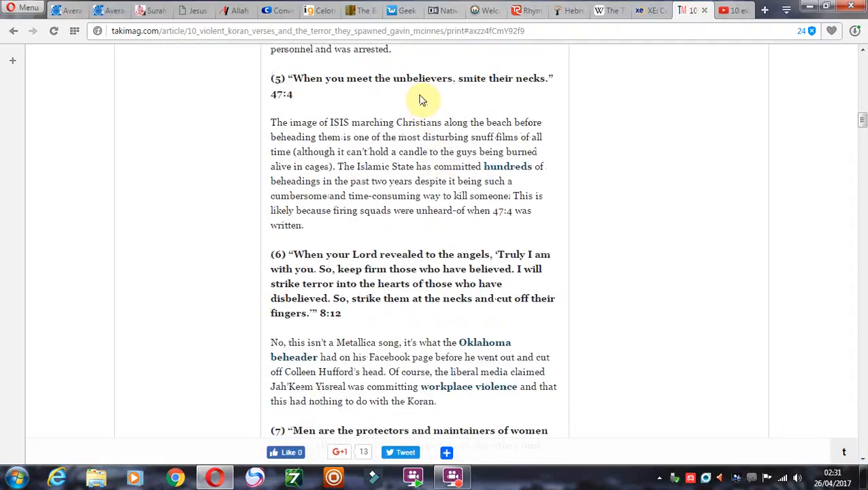
mouse_move(501, 180)
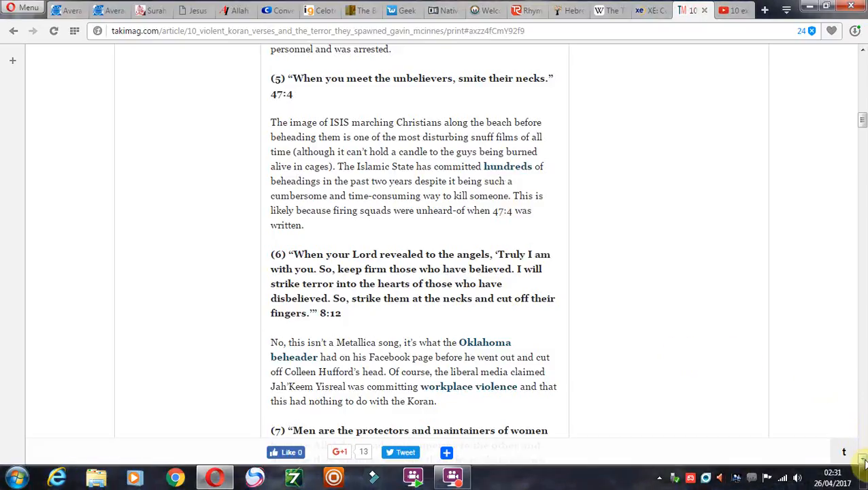
scroll(down, 3)
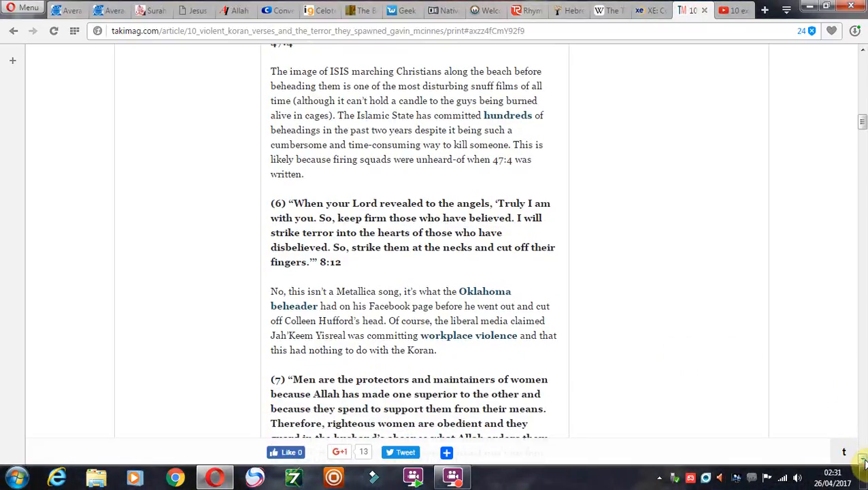
scroll(down, 3)
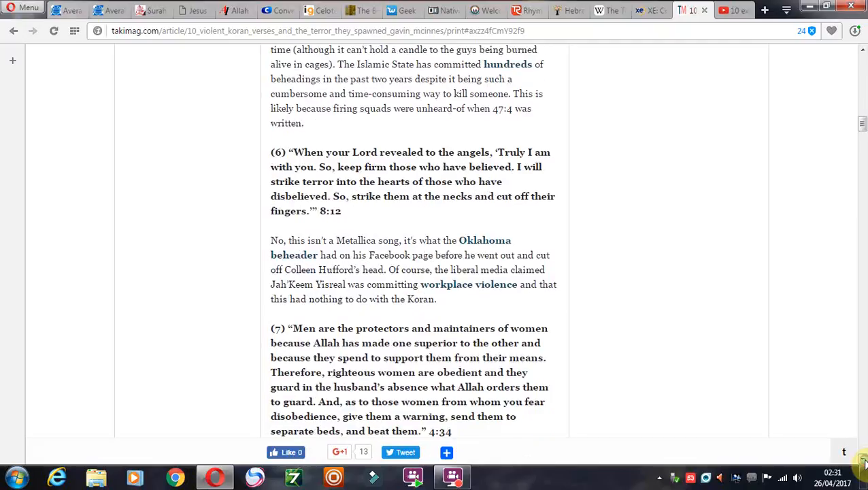
scroll(down, 3)
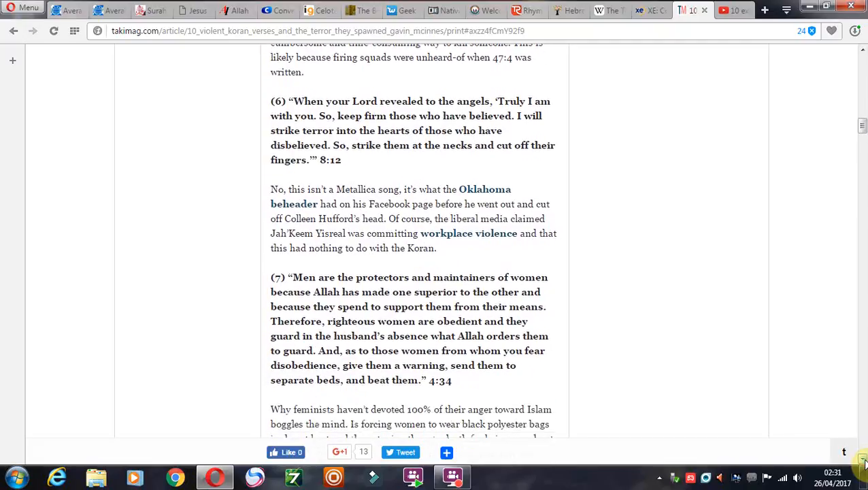
scroll(down, 3)
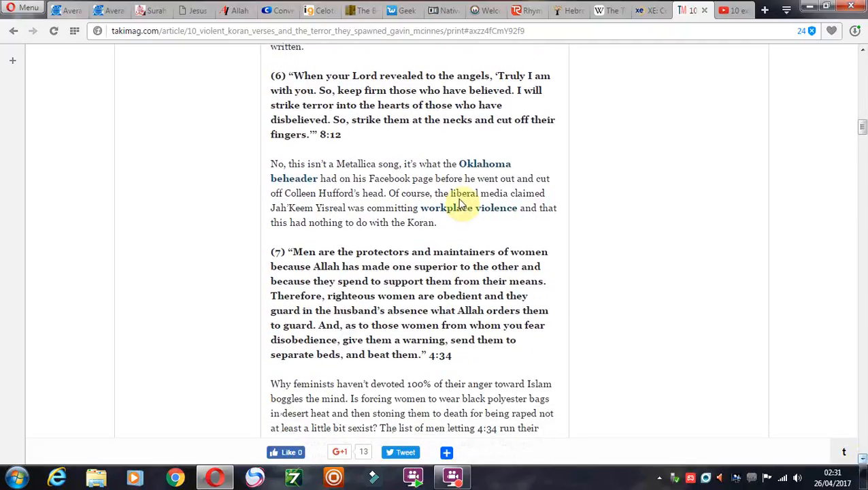
mouse_move(374, 136)
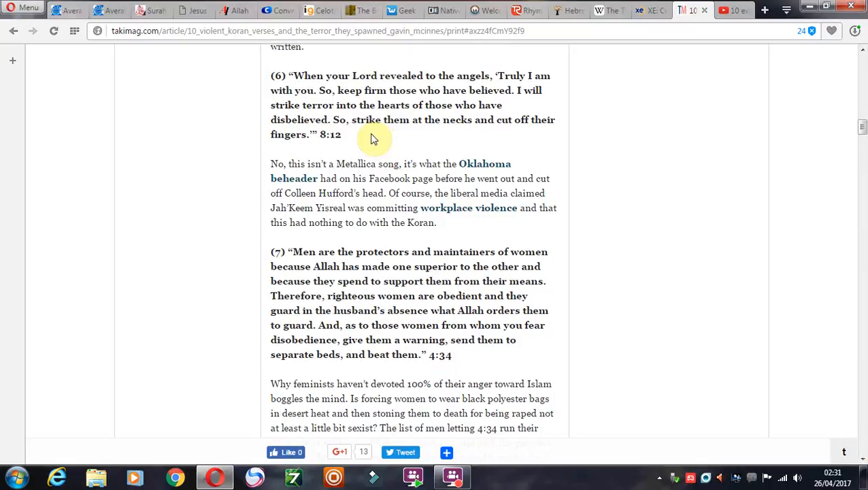
mouse_move(862, 390)
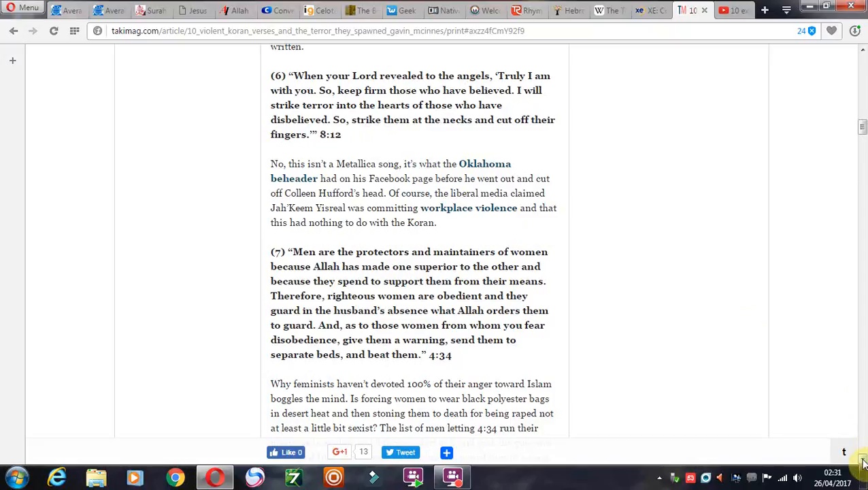
double_click(435, 89)
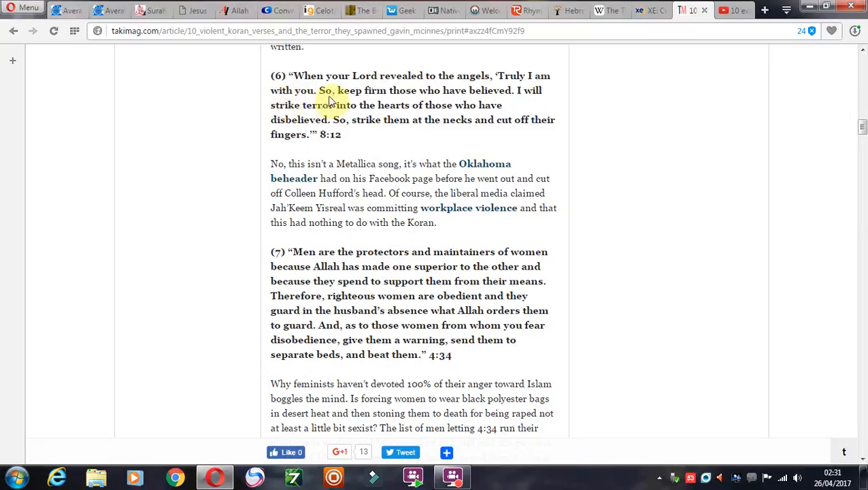
mouse_move(469, 101)
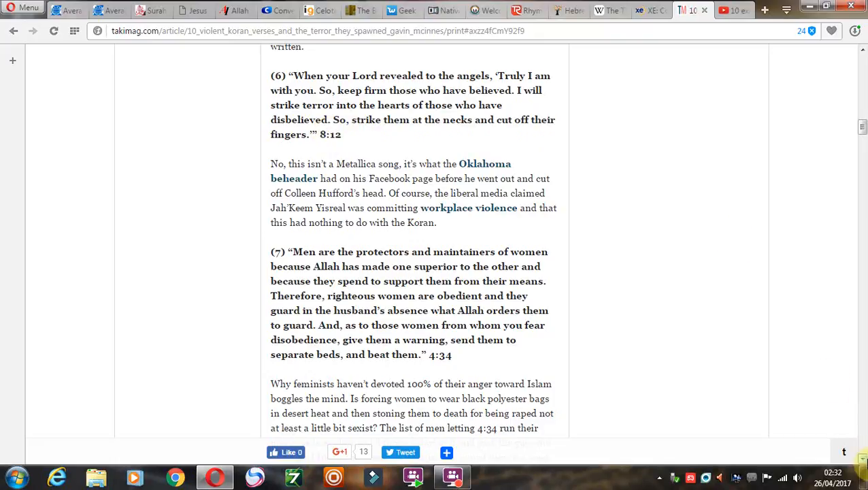
Scroll down until verse (8) 9:123 appears below the feminists-and-Islam paragraph.
scroll(down, 3)
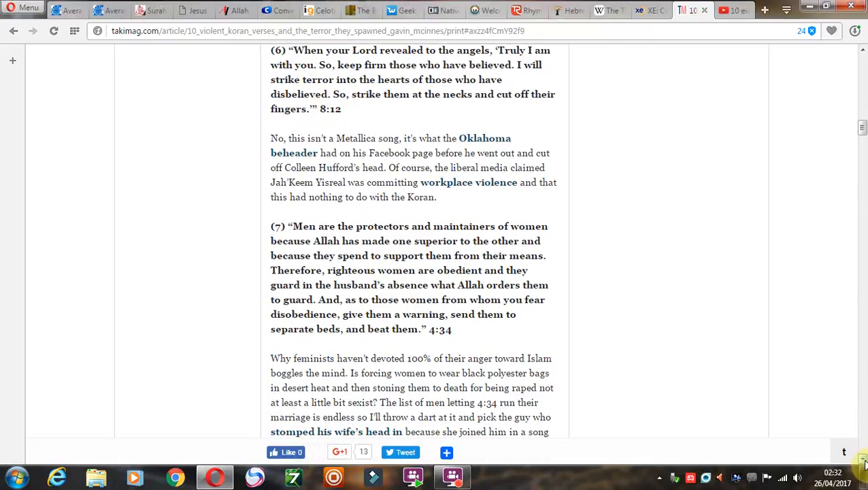
scroll(down, 3)
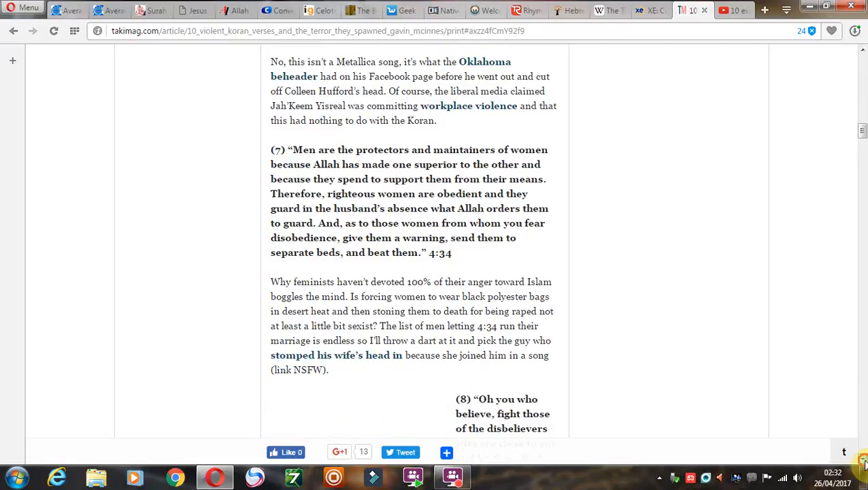
scroll(down, 3)
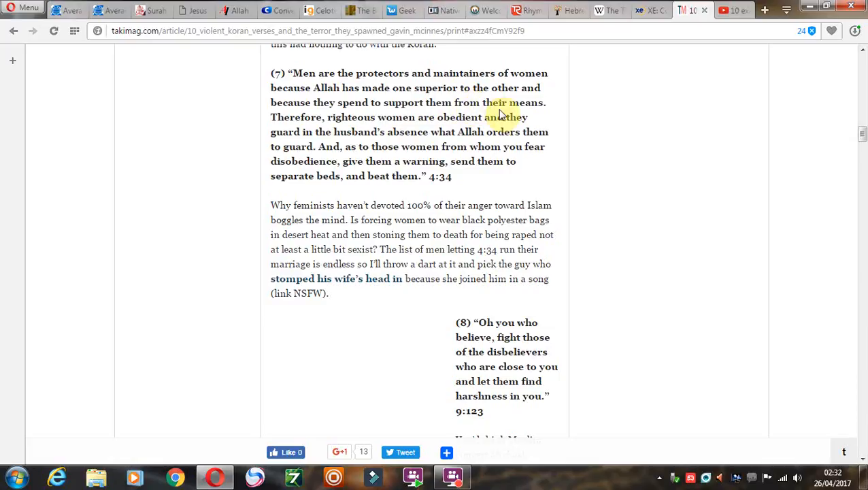
mouse_move(446, 128)
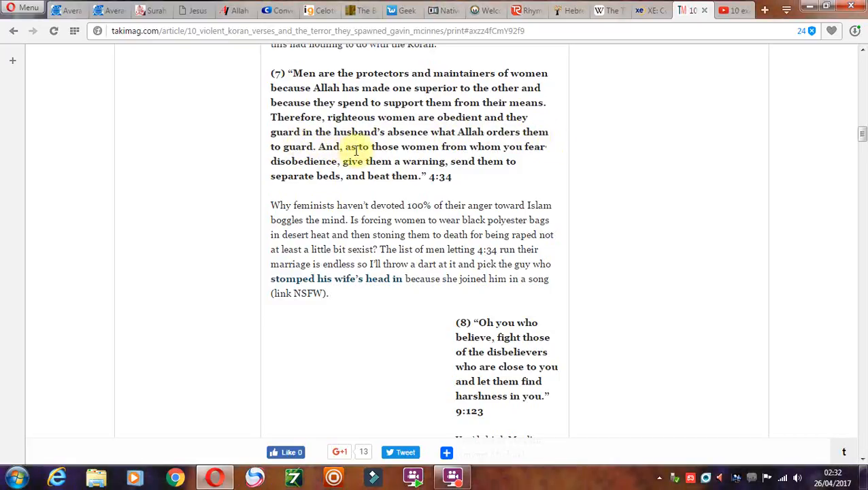
mouse_move(524, 160)
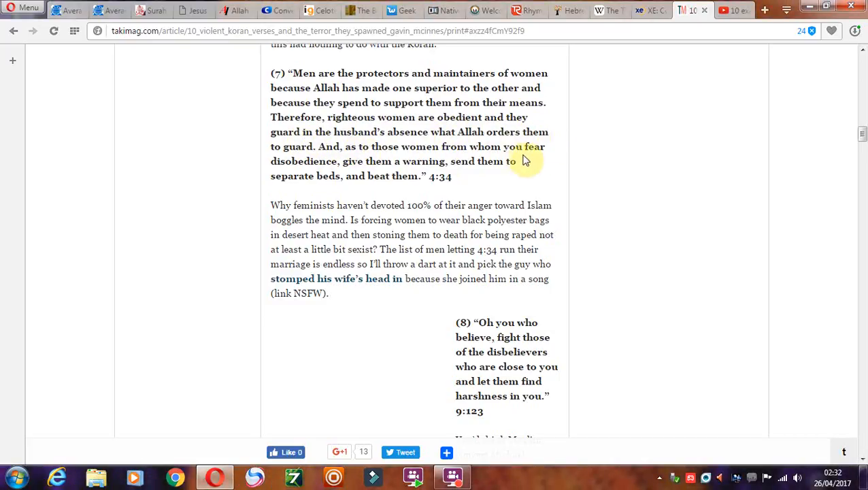
mouse_move(368, 175)
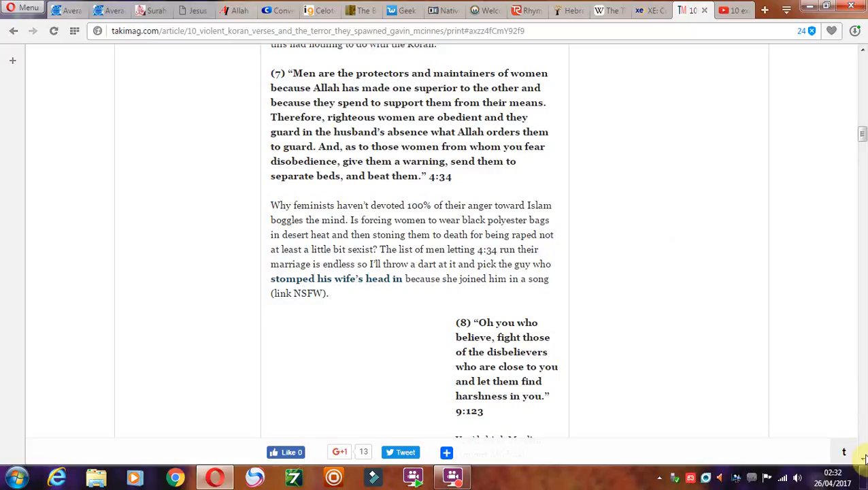
Scroll past the verse (8) commentary to verse (9) 48:29 and the start of verse (10).
scroll(down, 3)
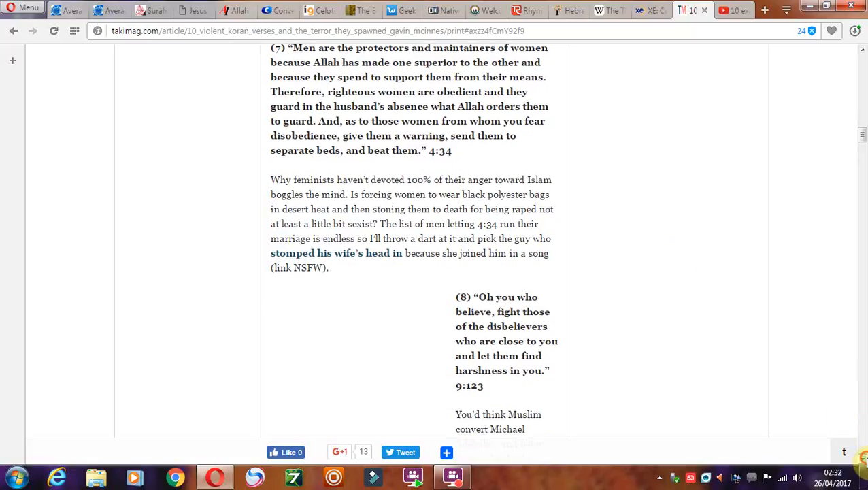
scroll(down, 3)
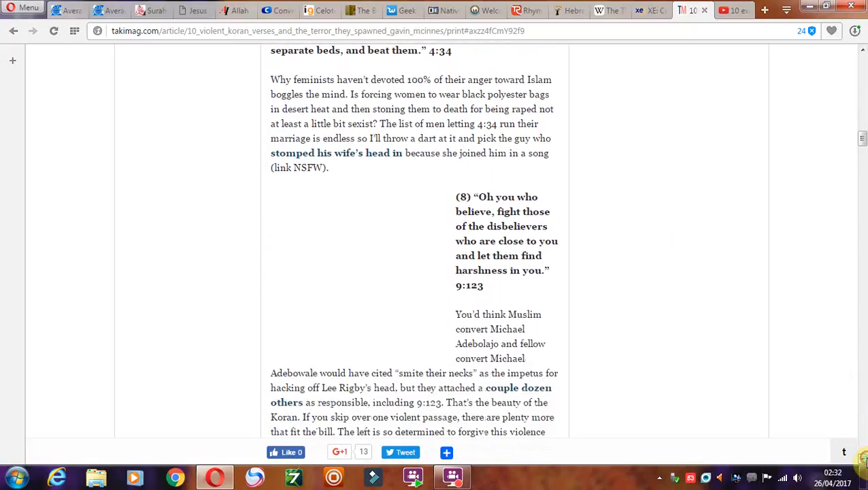
scroll(down, 3)
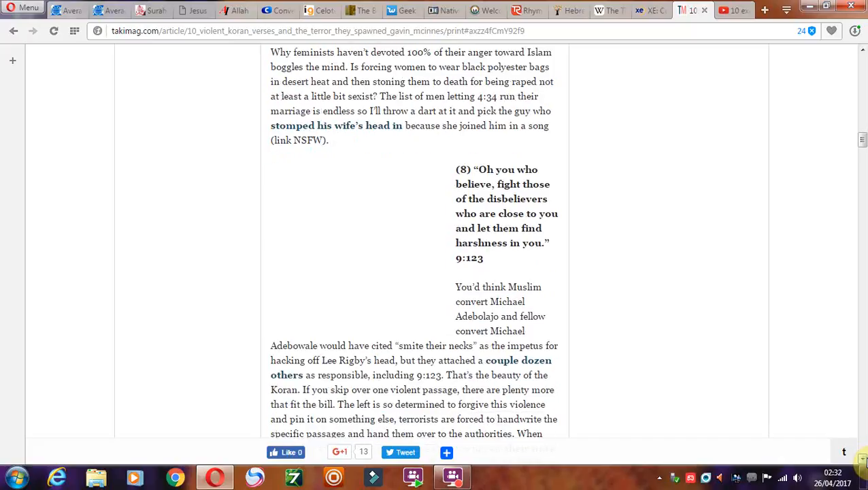
mouse_move(670, 215)
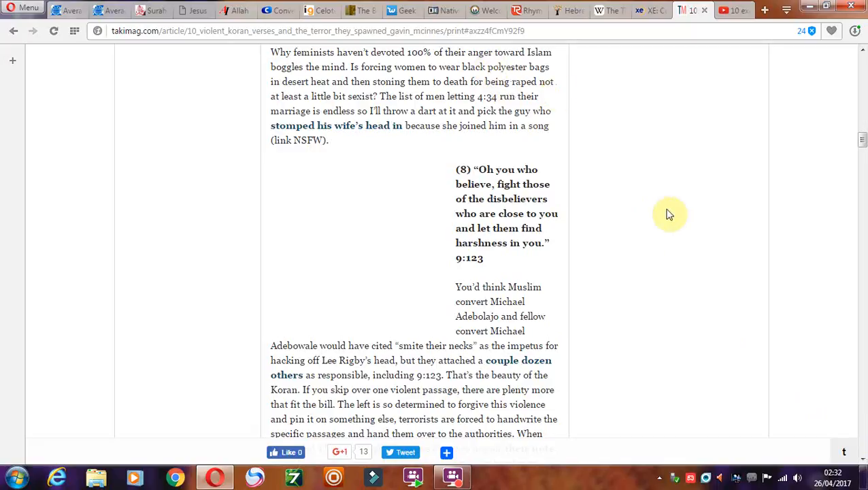
mouse_move(860, 463)
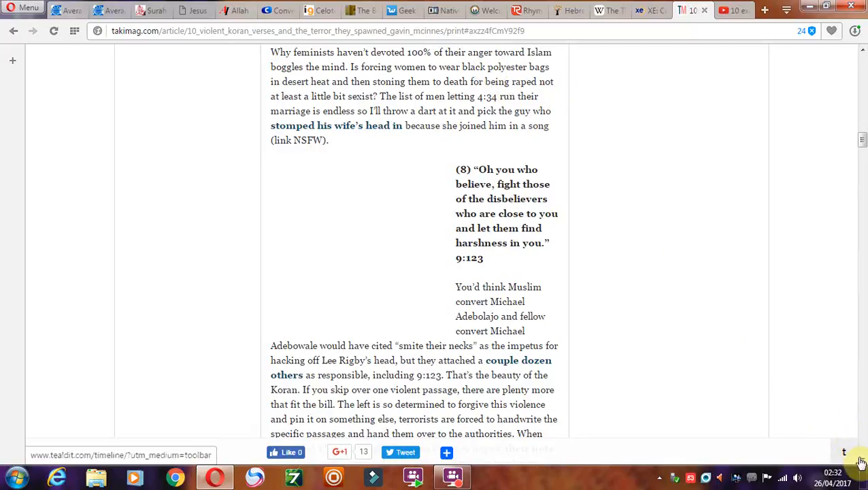
scroll(down, 3)
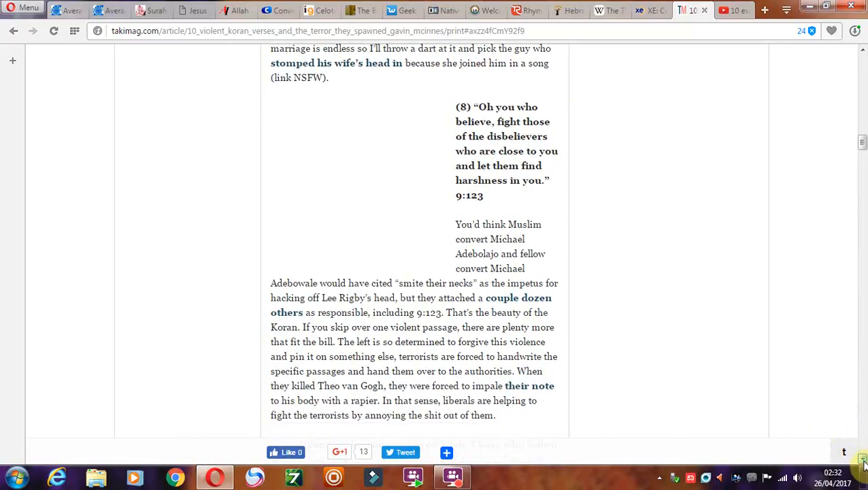
scroll(down, 3)
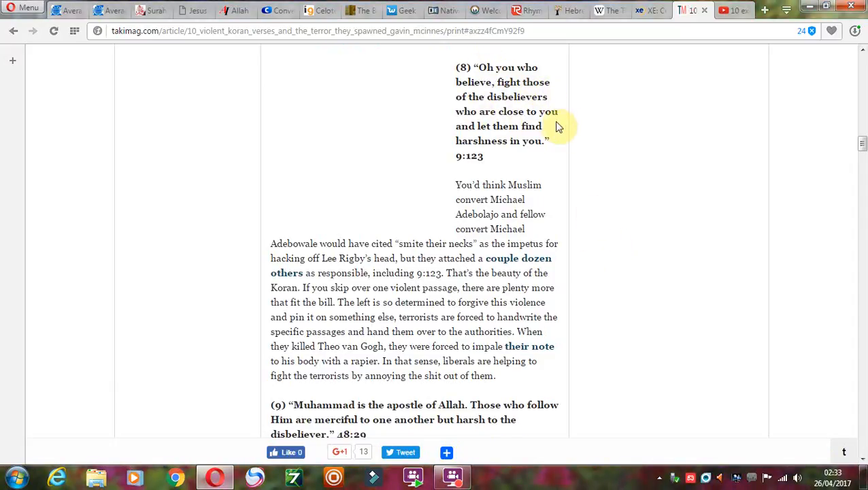
mouse_move(536, 152)
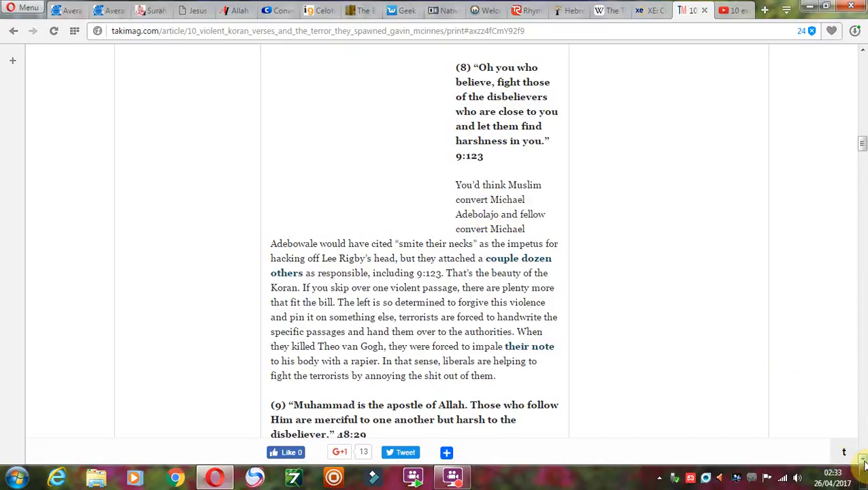
scroll(down, 3)
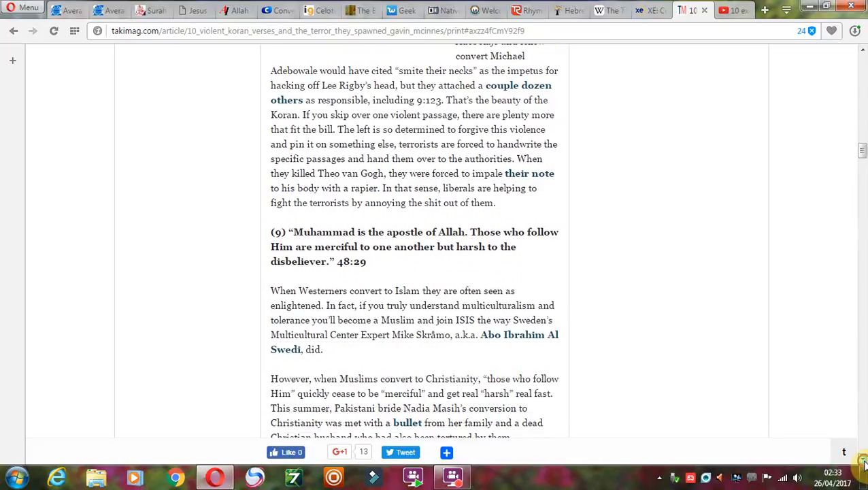
scroll(down, 3)
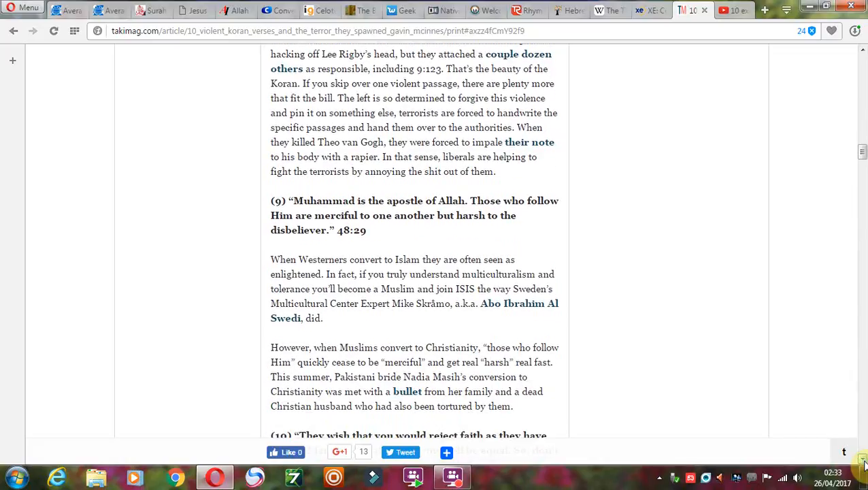
scroll(down, 3)
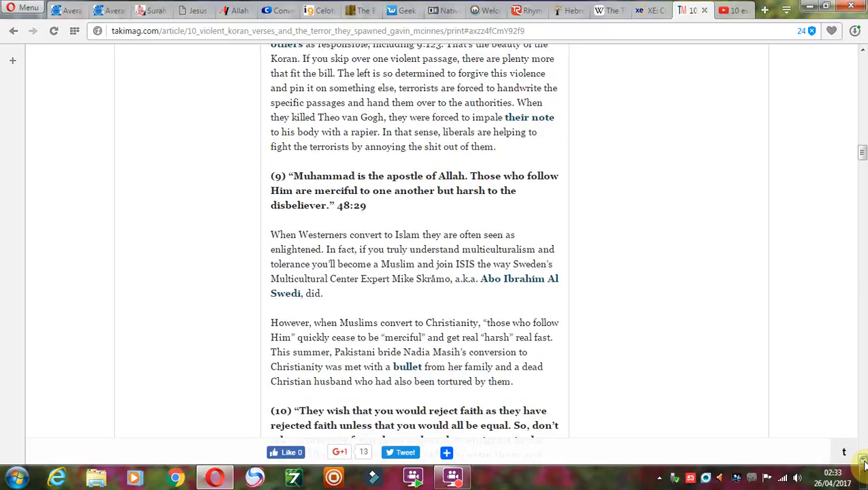
Nudge down to verse (9), select the word 'Allah' twice, then clear the selection.
scroll(down, 3)
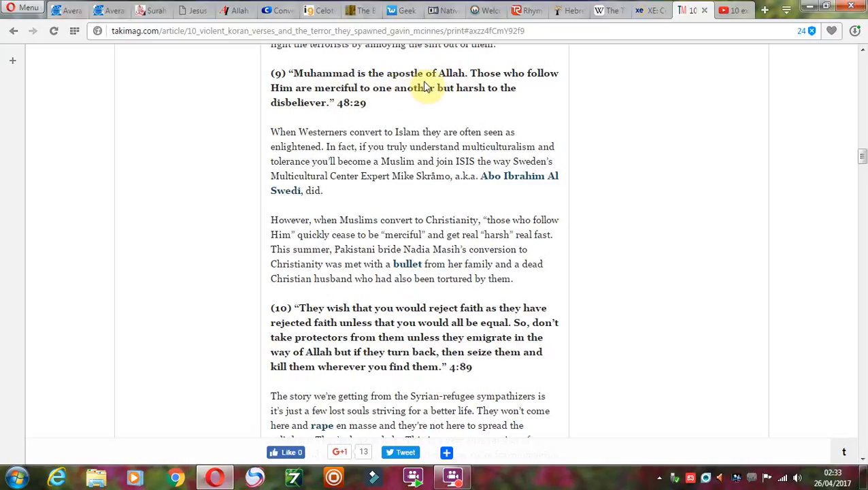
mouse_move(484, 87)
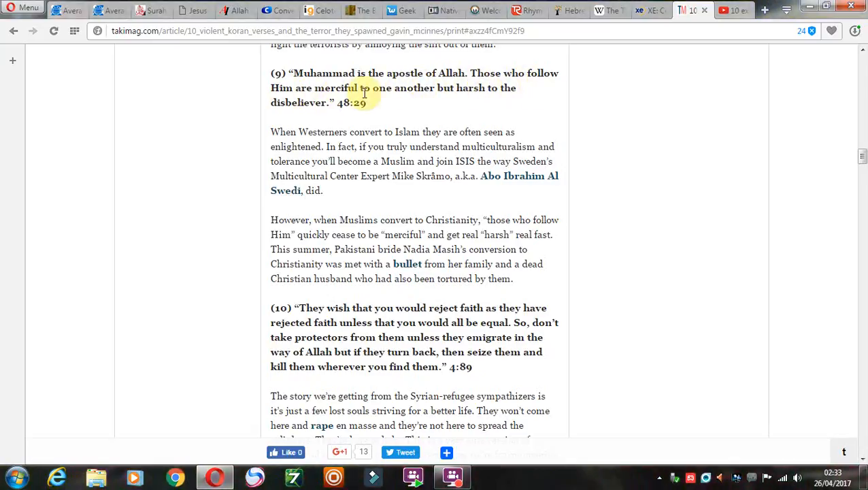
mouse_move(460, 88)
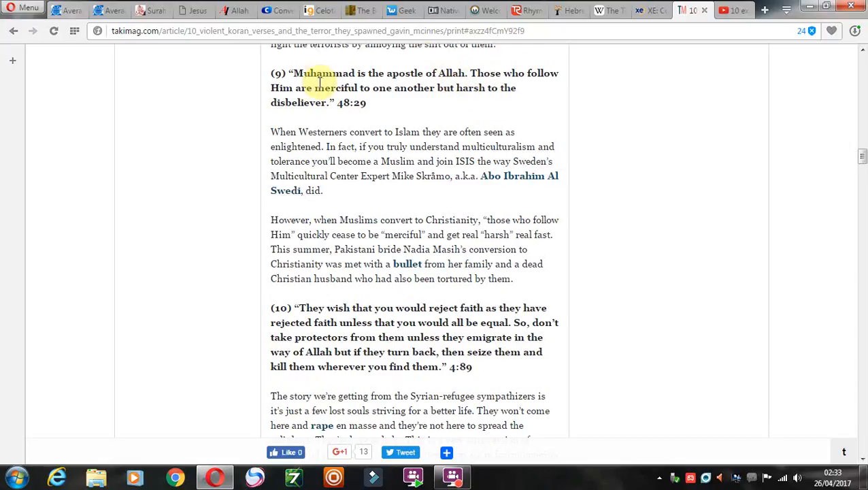
mouse_move(476, 68)
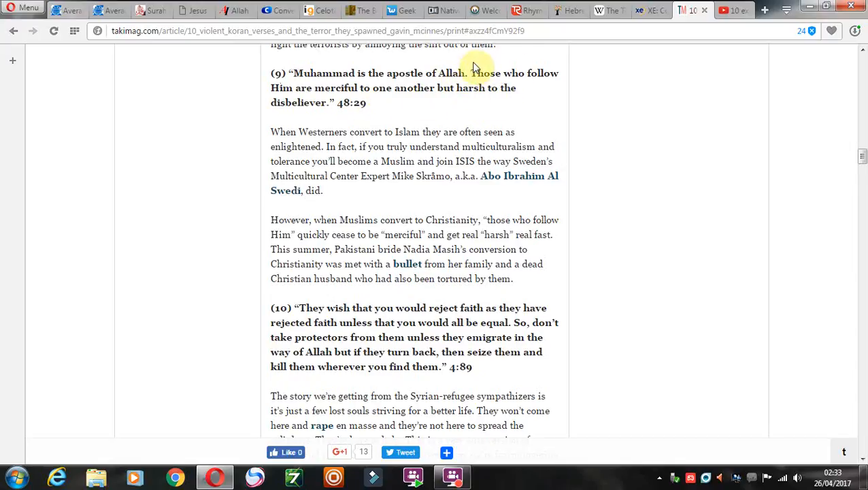
mouse_move(475, 60)
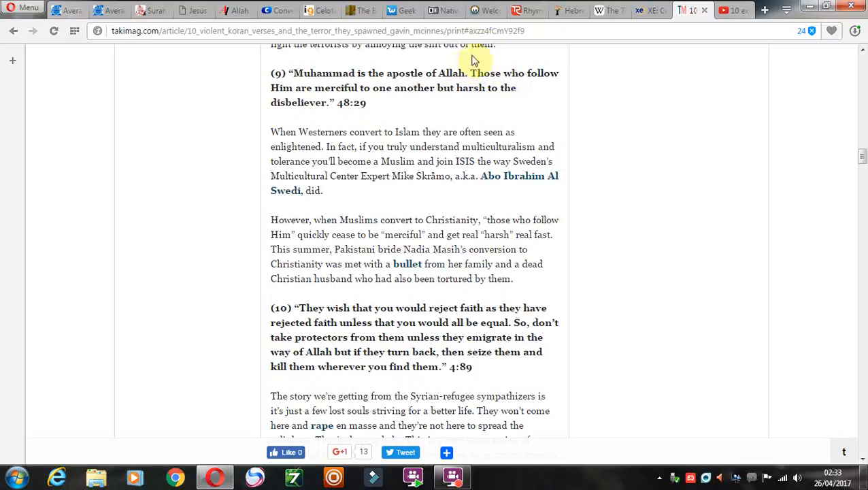
mouse_move(375, 104)
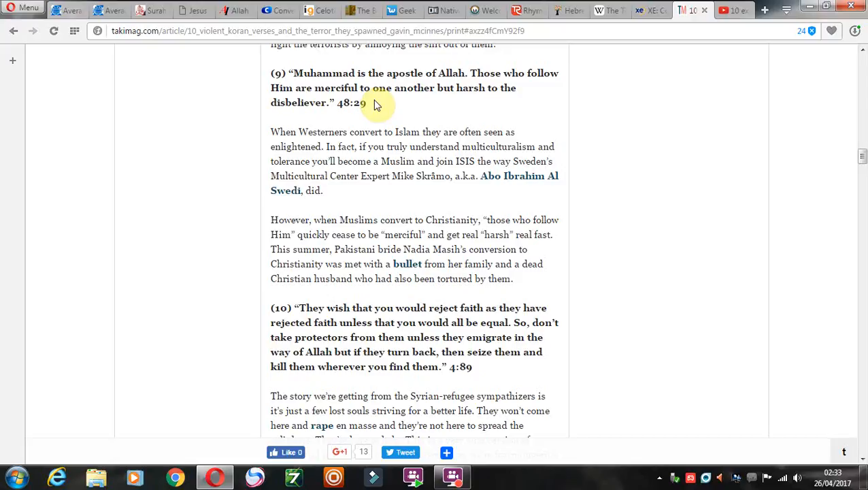
mouse_move(553, 116)
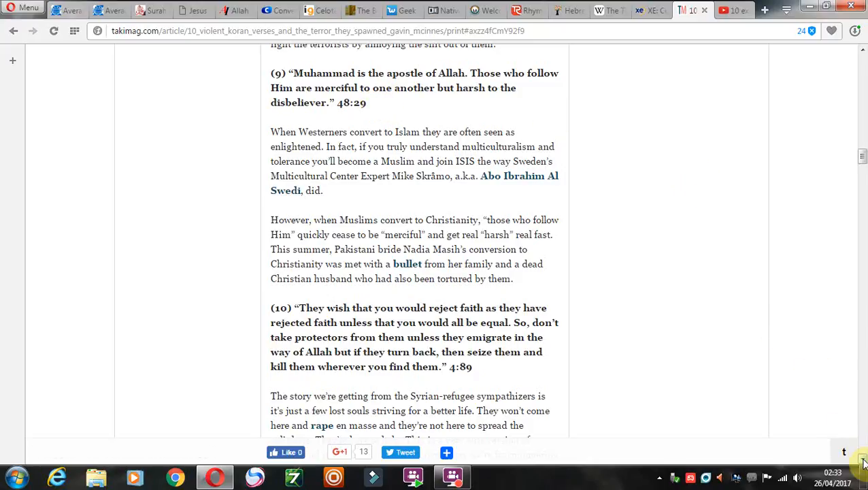
mouse_move(419, 103)
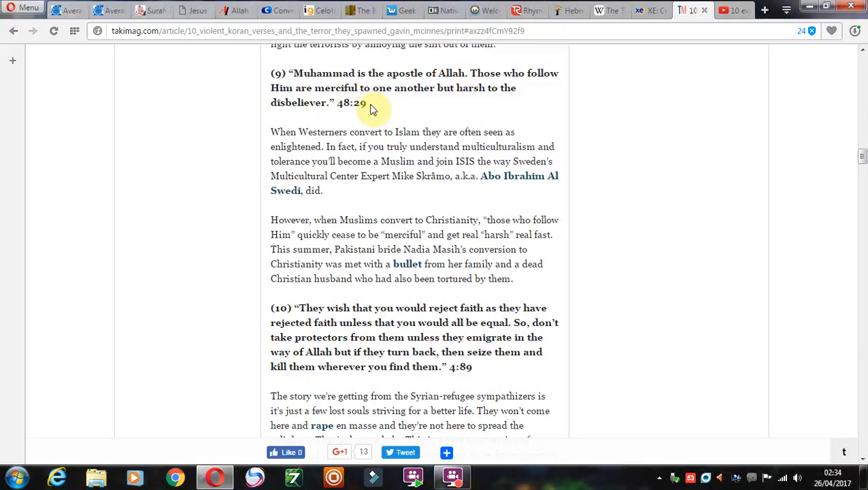
mouse_move(452, 74)
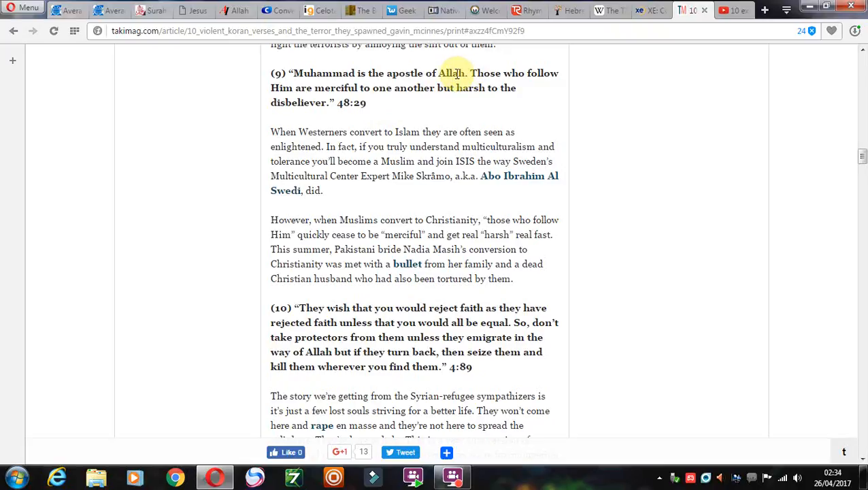
mouse_move(450, 92)
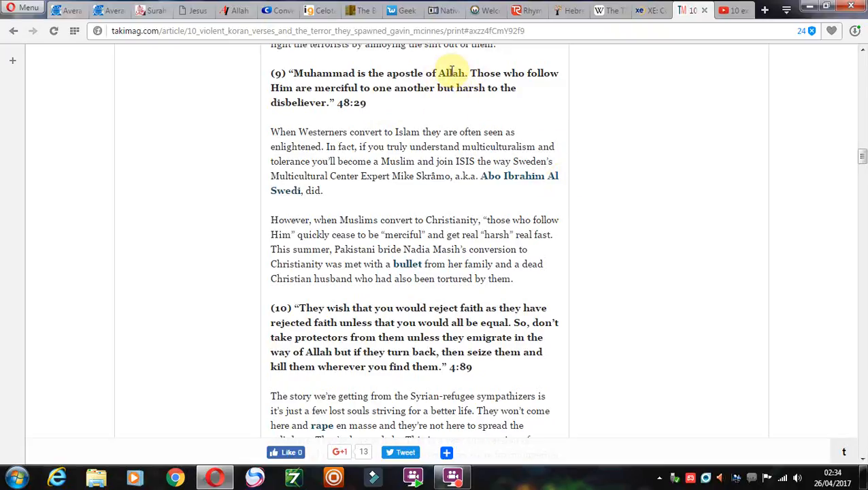
double_click(450, 73)
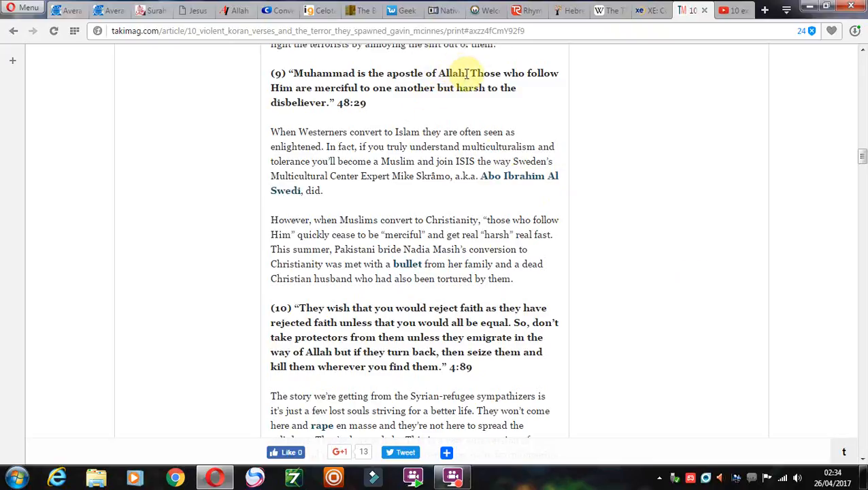
double_click(452, 74)
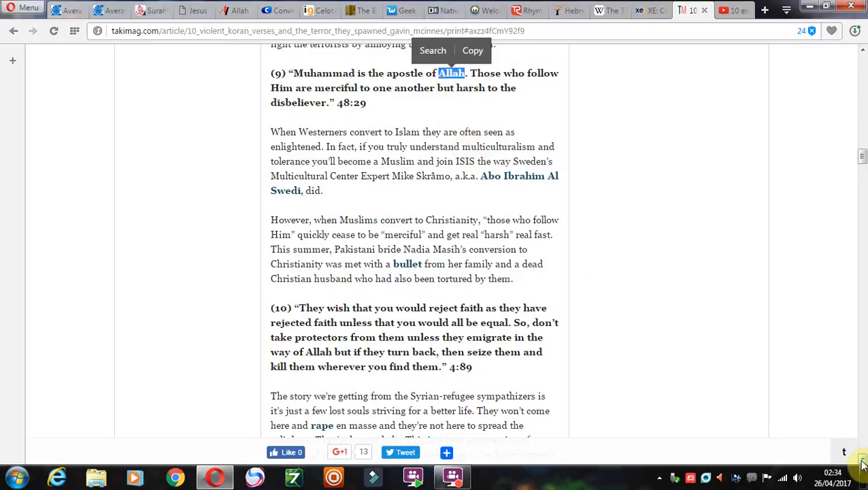
click(460, 74)
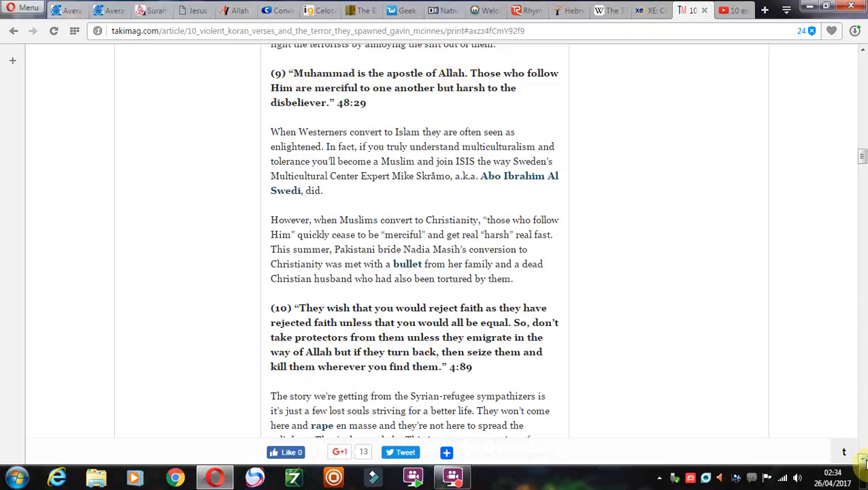
mouse_move(803, 400)
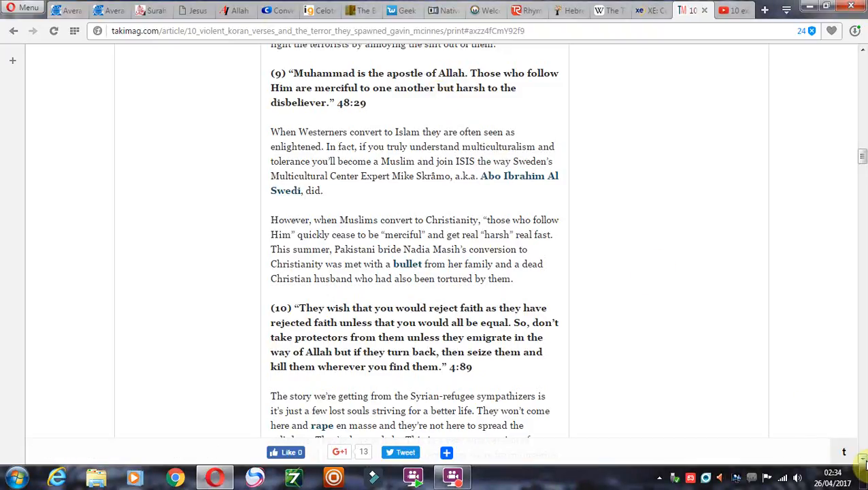
Scroll down so verse (10) 4:89 heads the view with the Syrian-refugee and foreign-policy paragraphs.
scroll(down, 3)
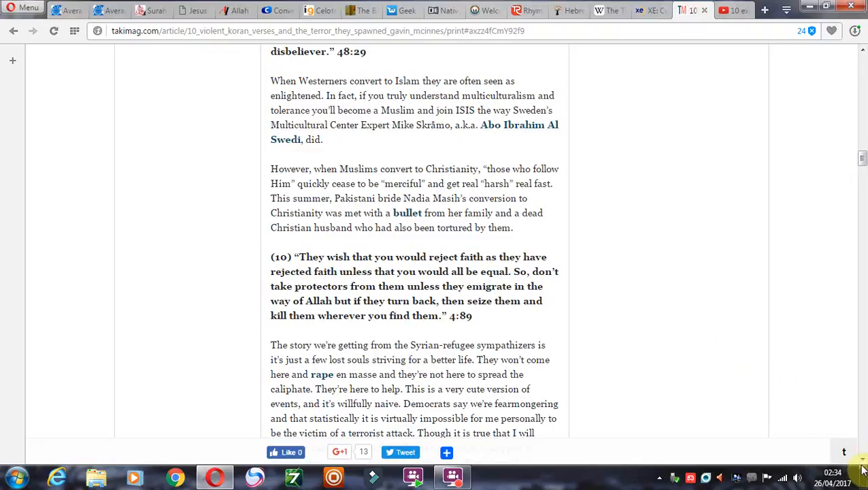
scroll(down, 3)
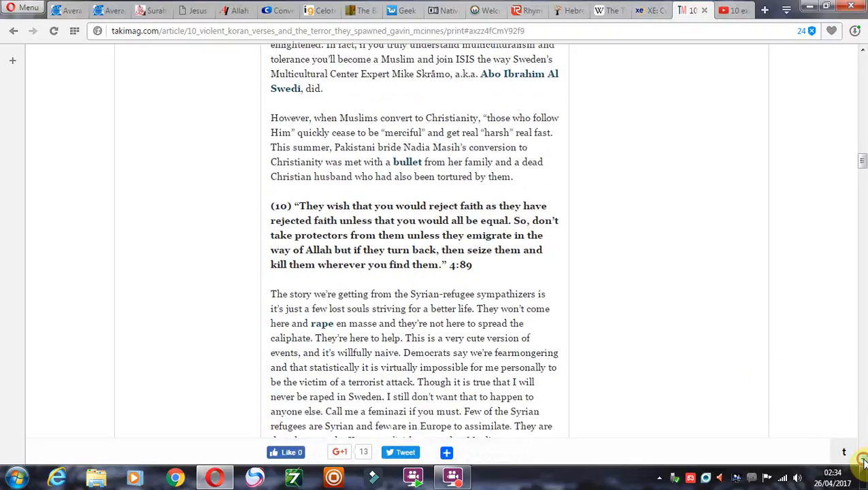
scroll(down, 3)
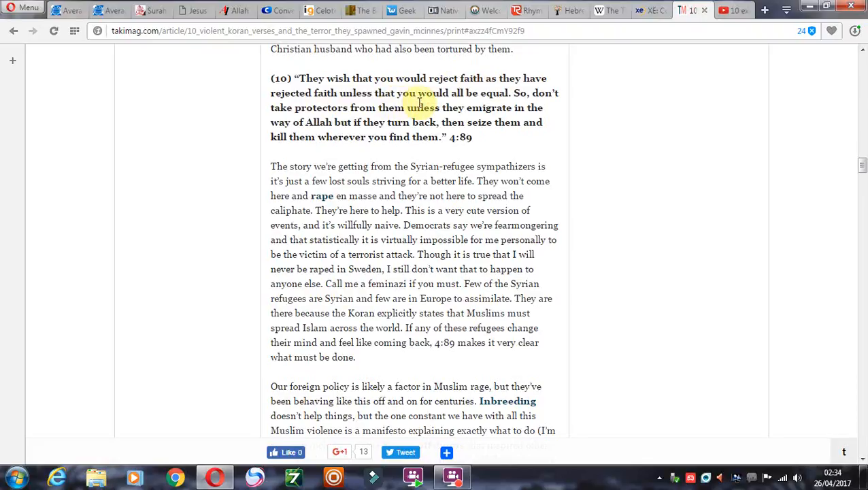
mouse_move(555, 107)
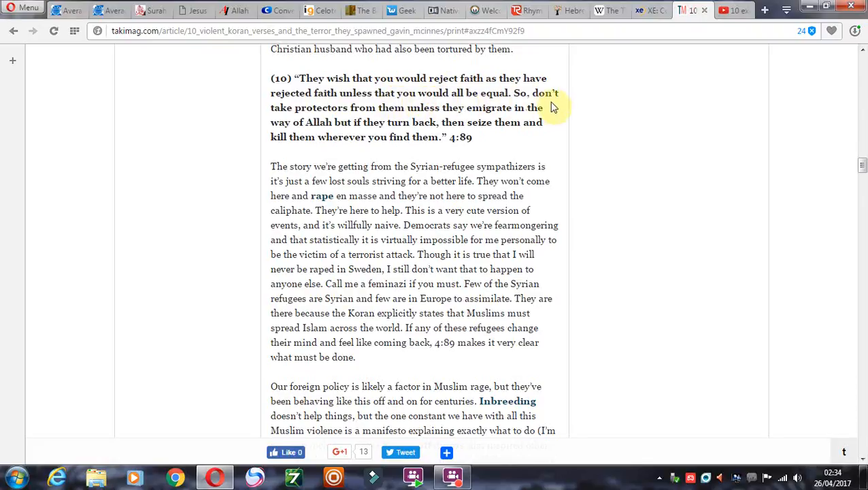
mouse_move(374, 116)
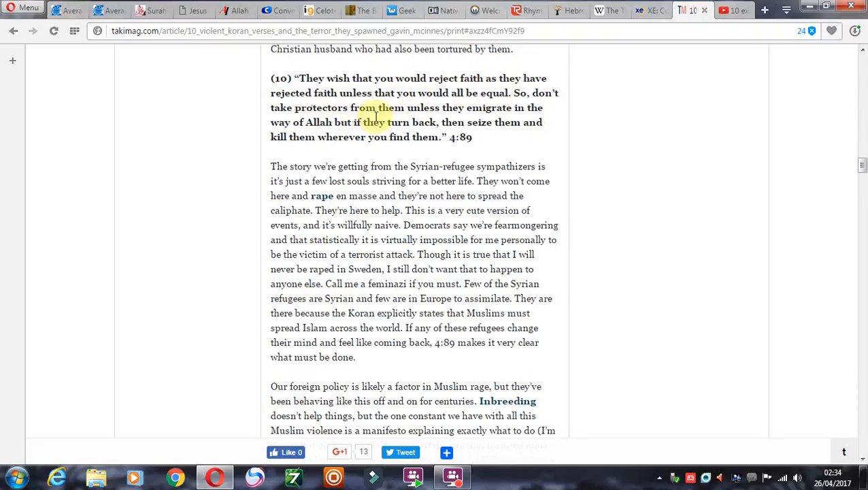
mouse_move(544, 122)
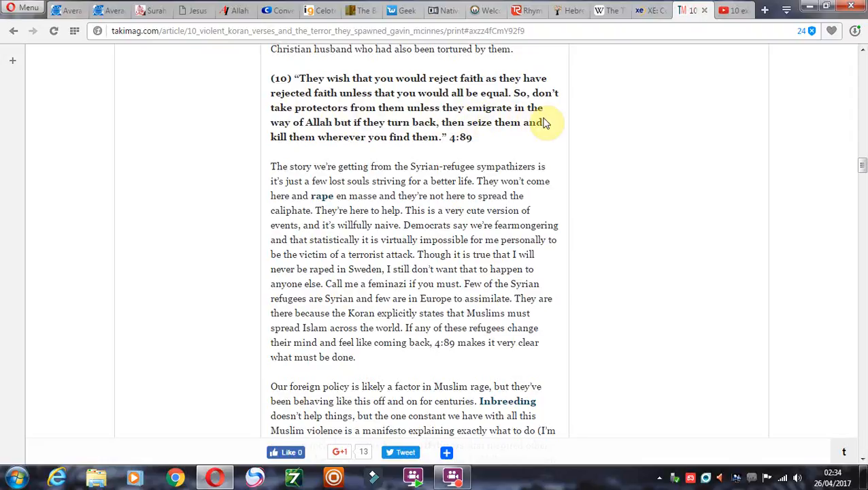
mouse_move(343, 136)
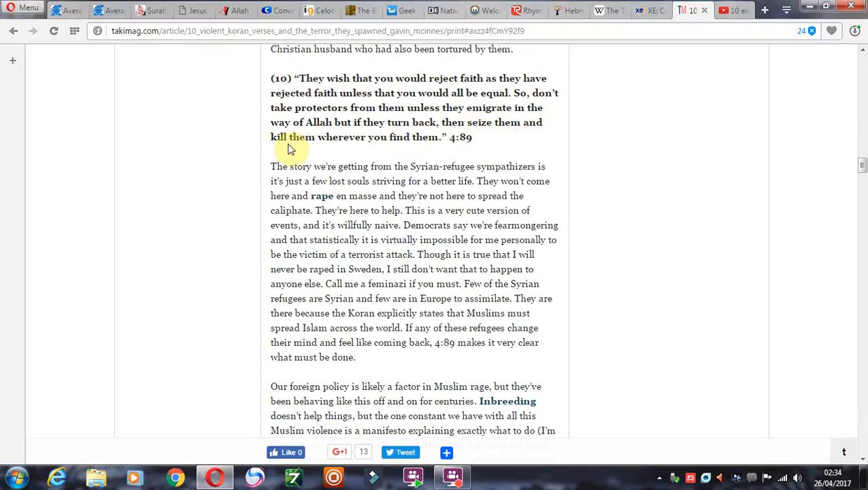
mouse_move(489, 49)
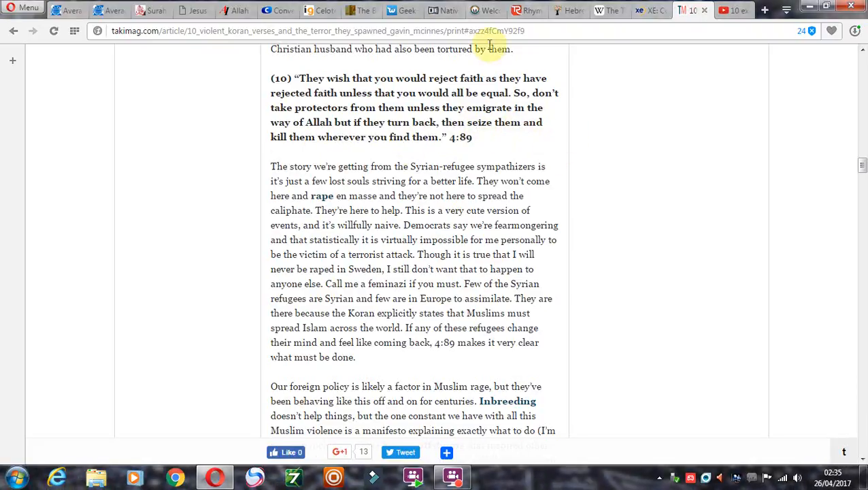
mouse_move(509, 135)
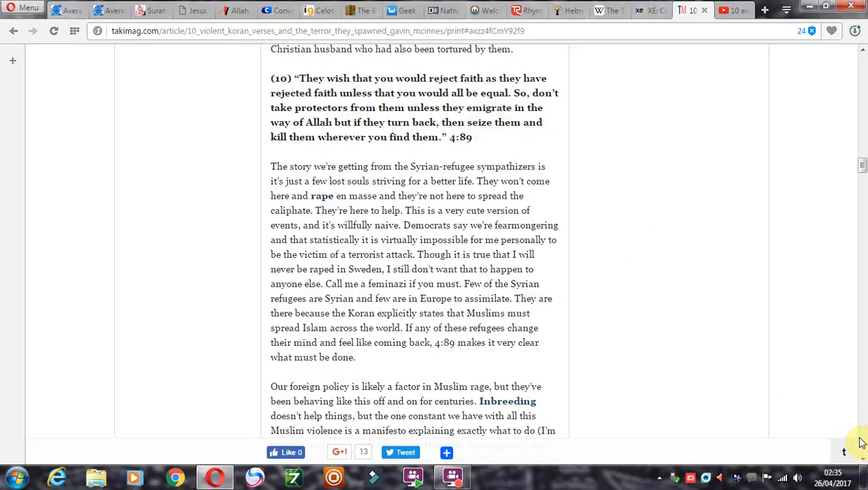
Scroll to the closing 'Wake up or die.' line, select its words and bring up their context menu.
scroll(down, 3)
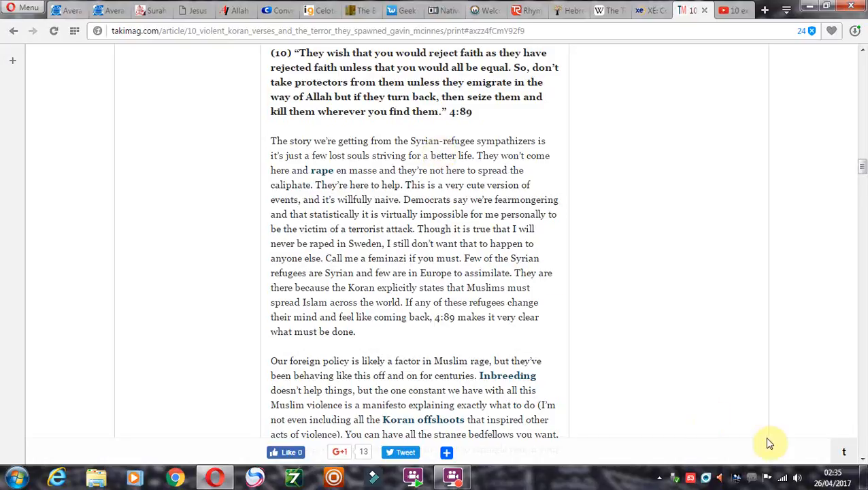
scroll(down, 3)
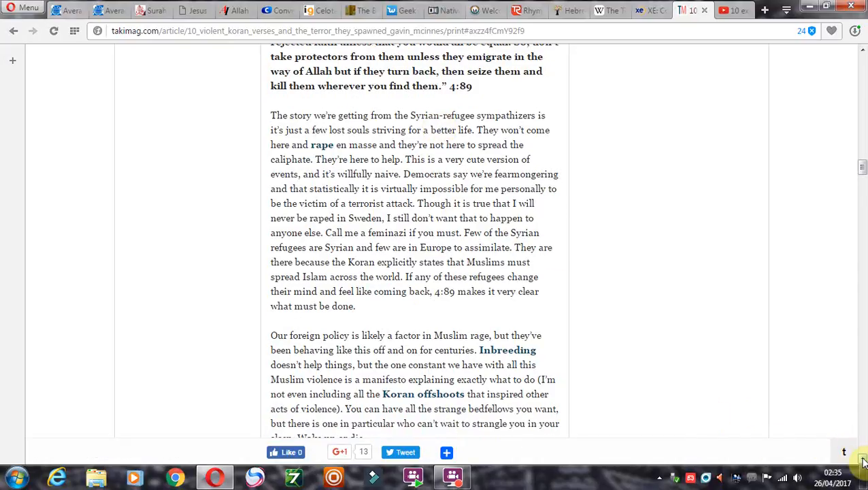
scroll(down, 3)
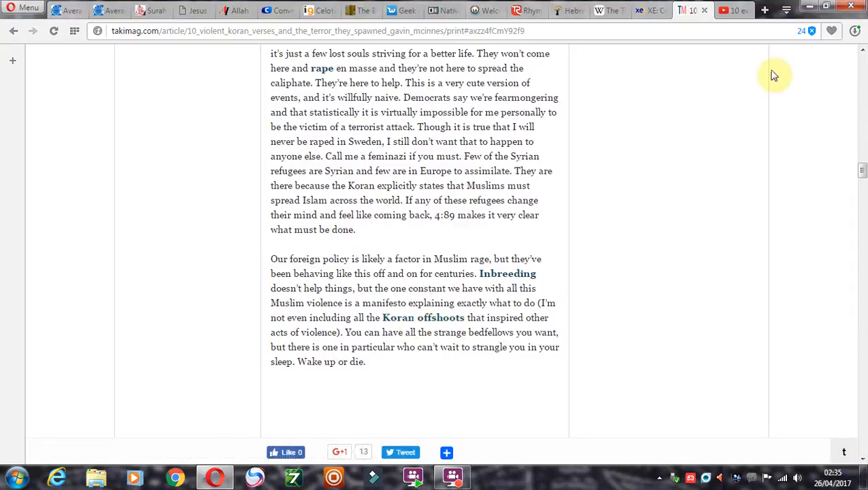
double_click(333, 362)
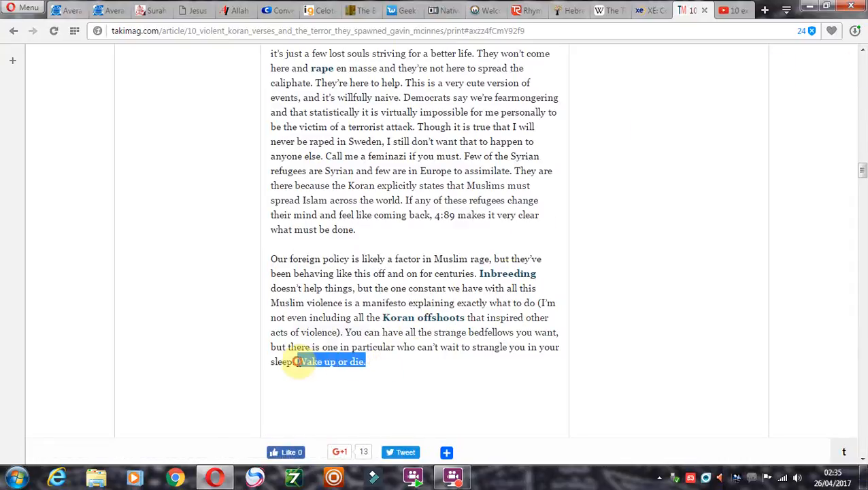
right_click(332, 362)
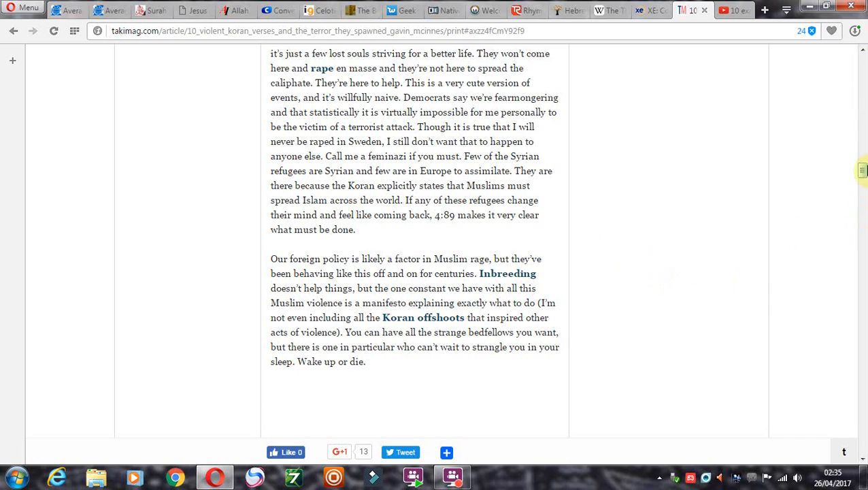
Scroll up to the top, down through the article once more, then back to the header and title.
scroll(up, 3)
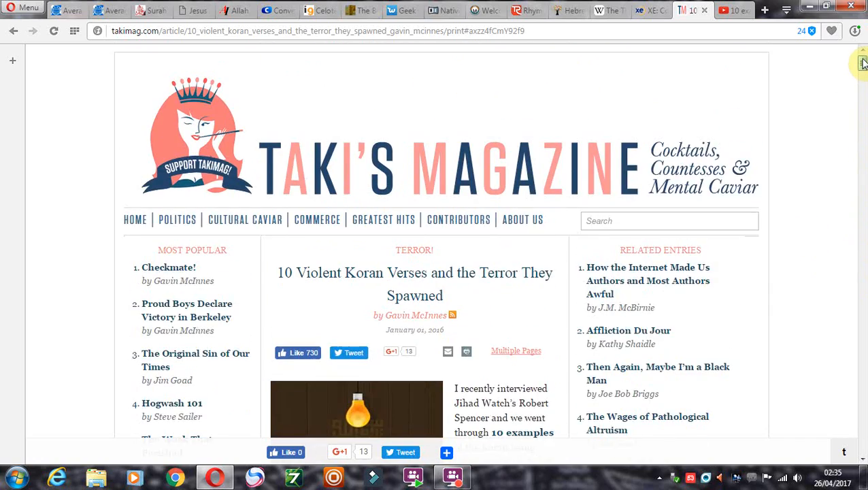
scroll(down, 3)
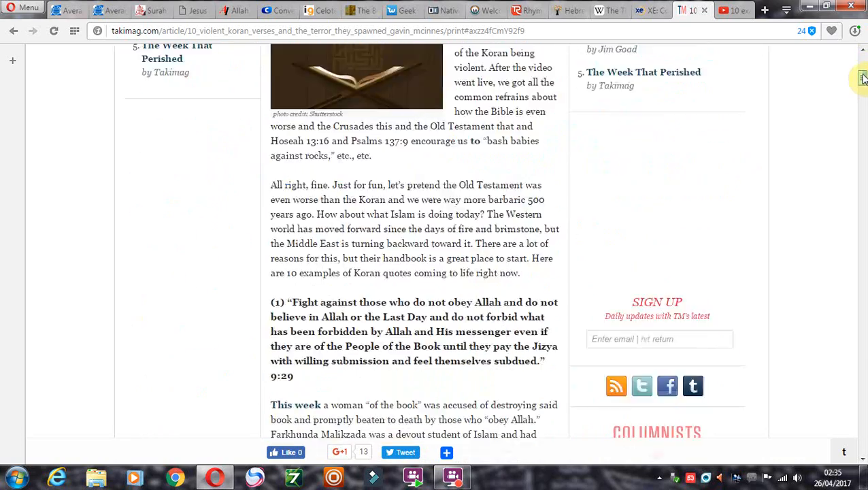
scroll(down, 3)
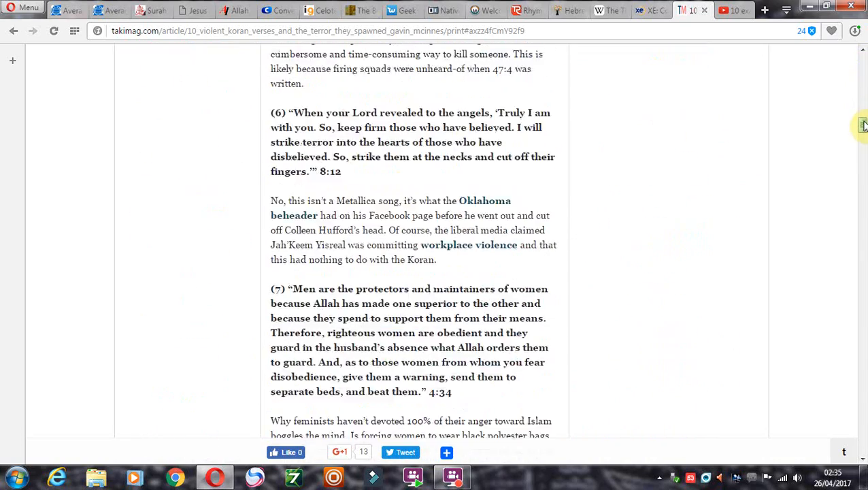
scroll(down, 3)
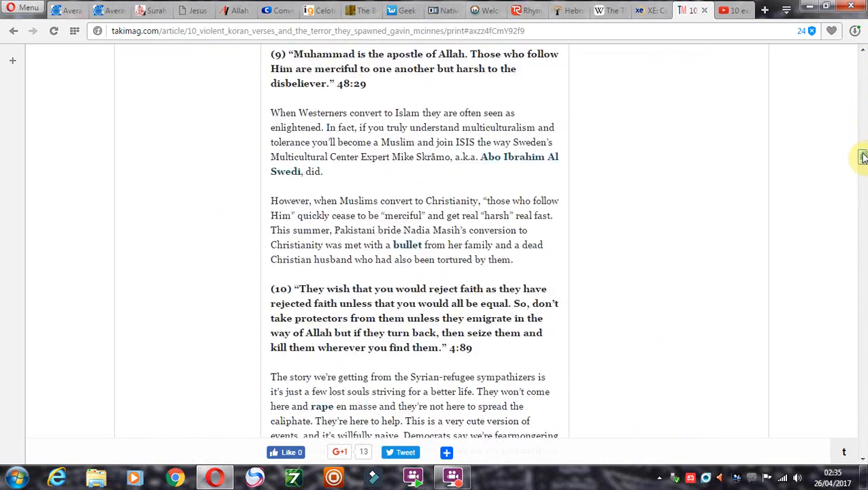
scroll(down, 3)
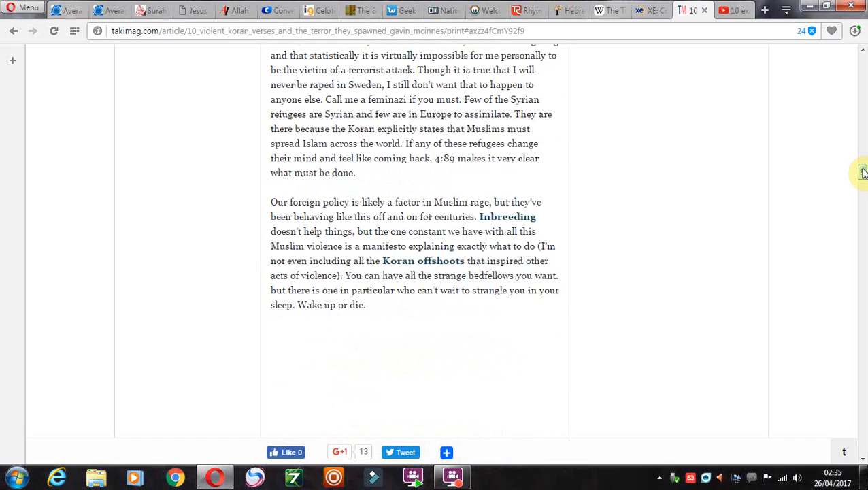
scroll(up, 3)
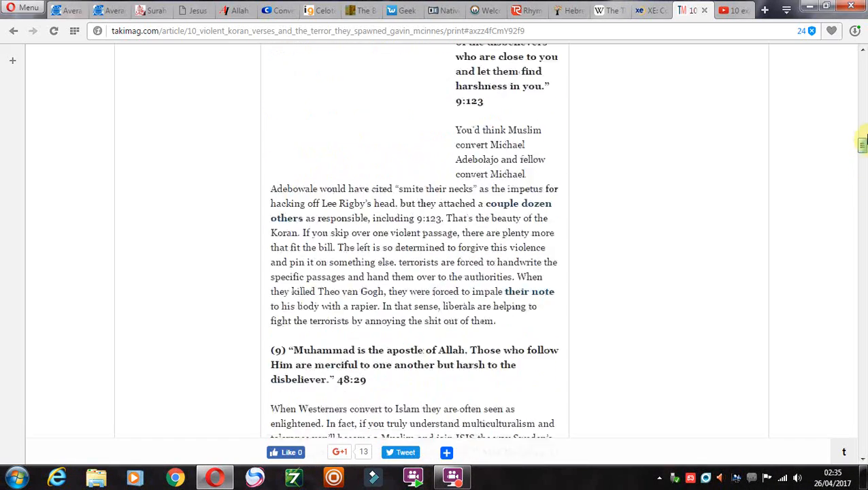
scroll(up, 3)
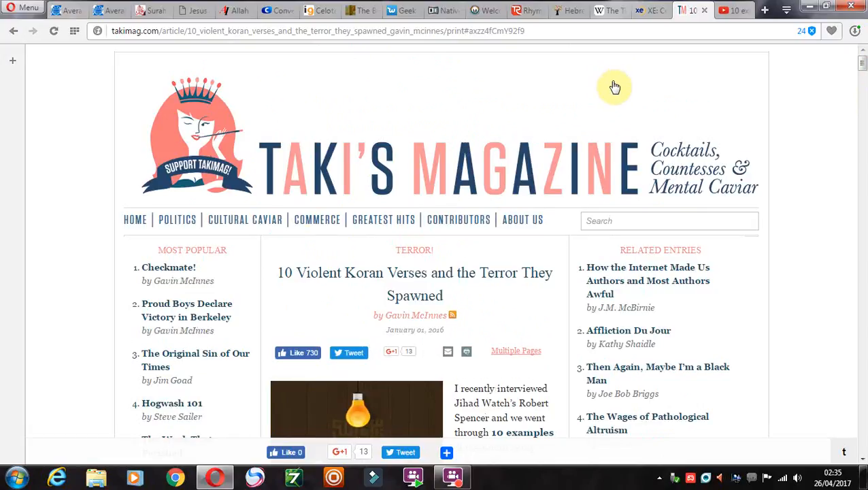